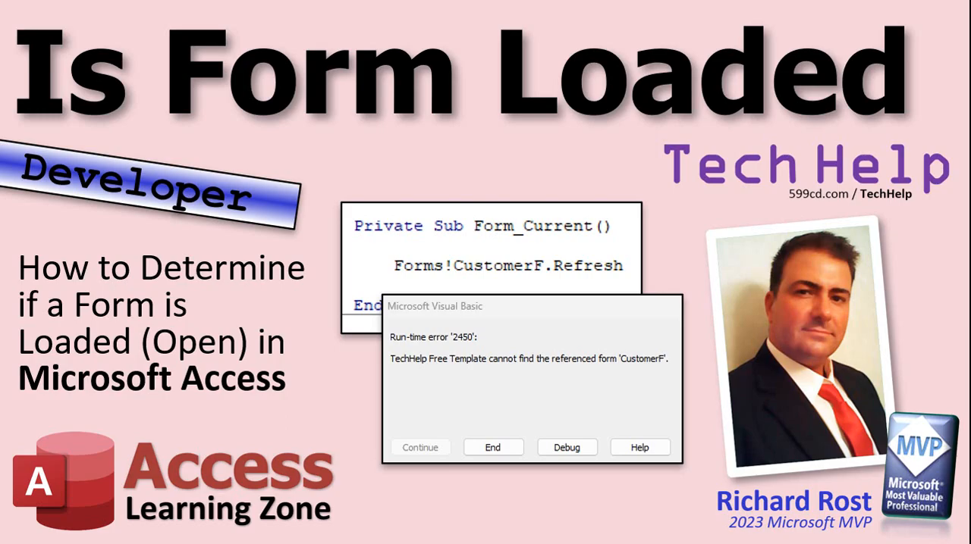
mouse_move(387, 99)
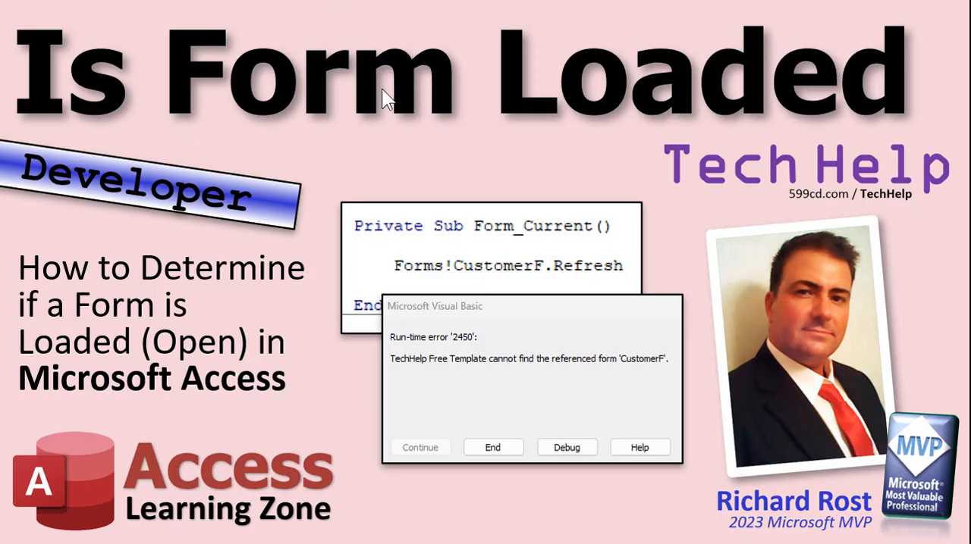
mouse_move(115, 226)
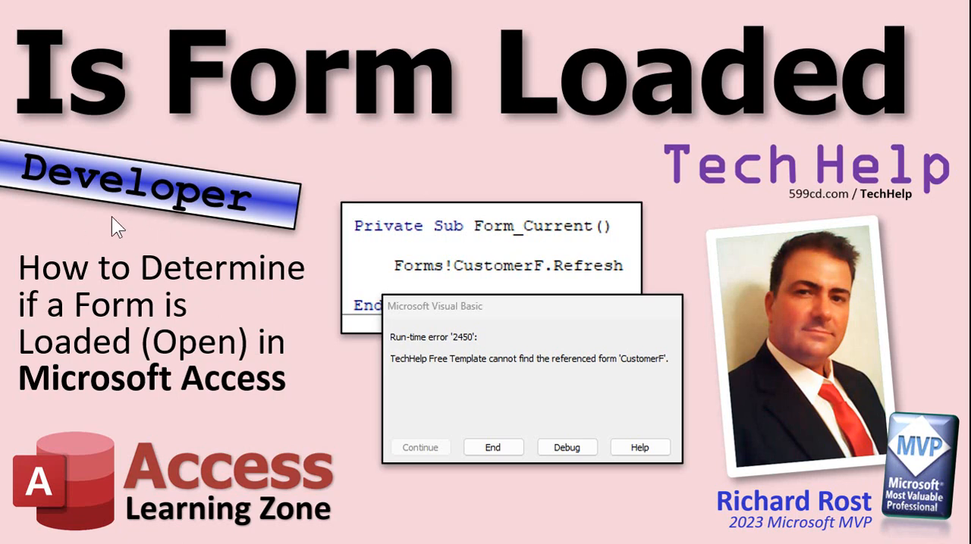
mouse_move(519, 264)
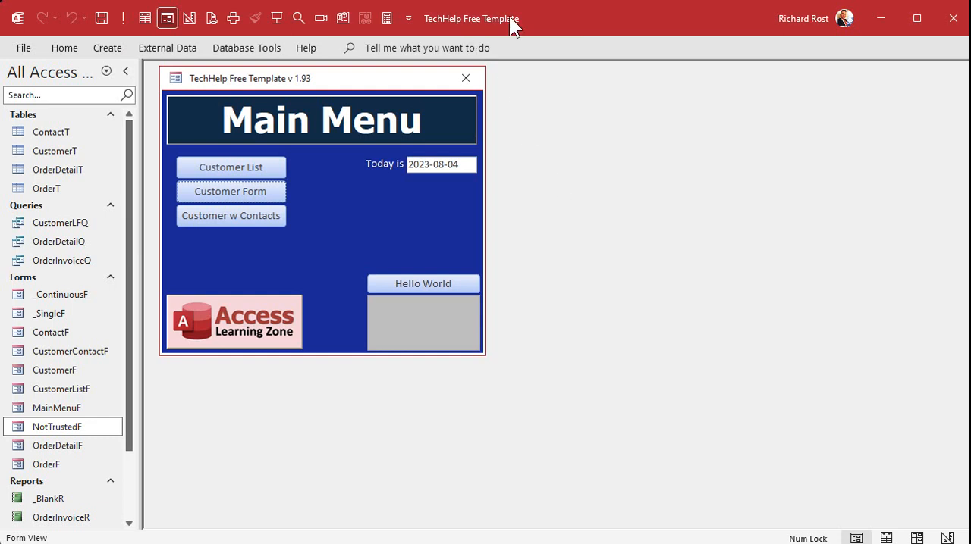
From the Main Menu, view the customer's Contacts and Orders forms and close them again.
left_click(231, 192)
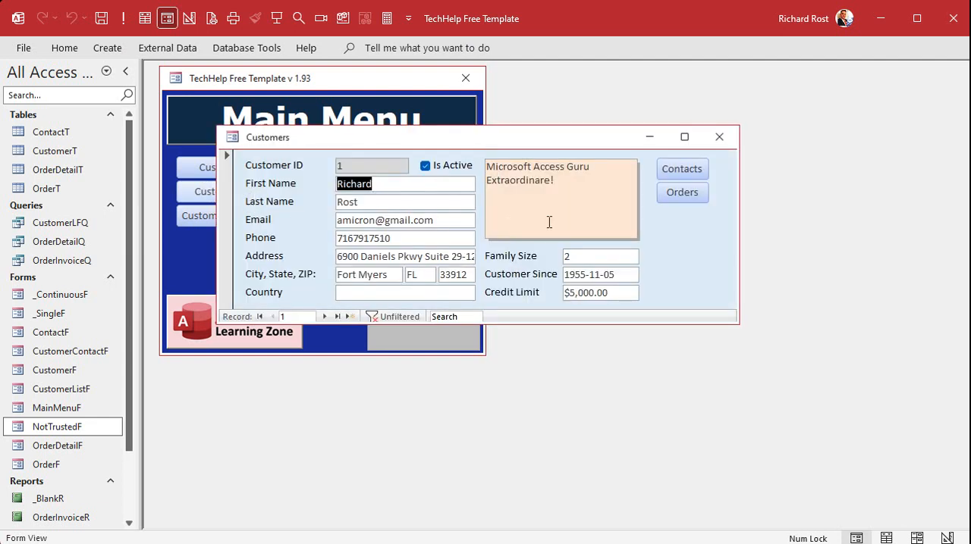
left_click(681, 169)
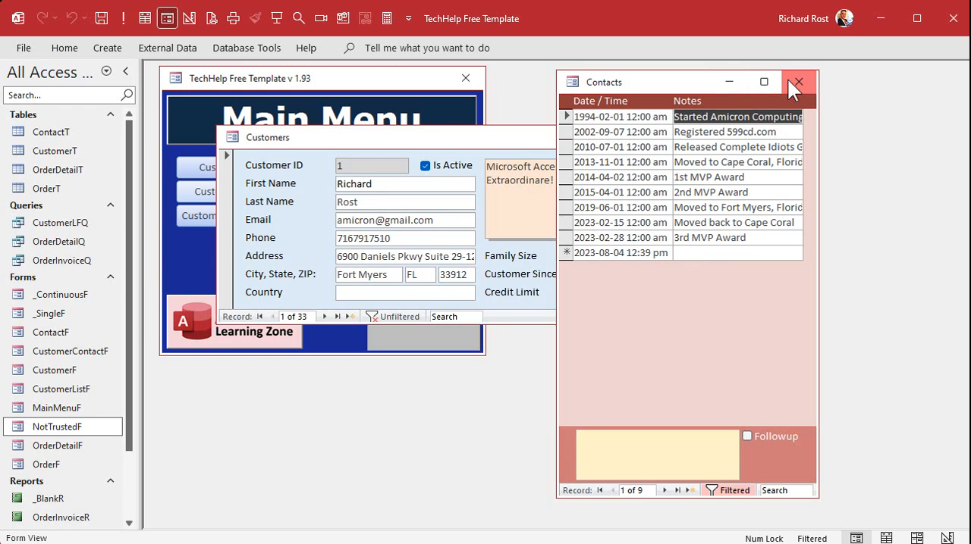
left_click(796, 82)
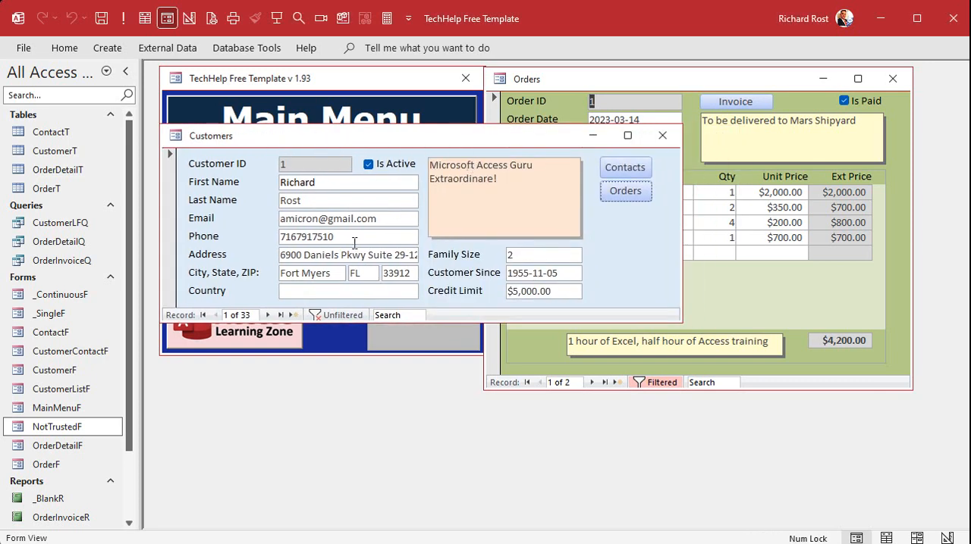
mouse_move(698, 125)
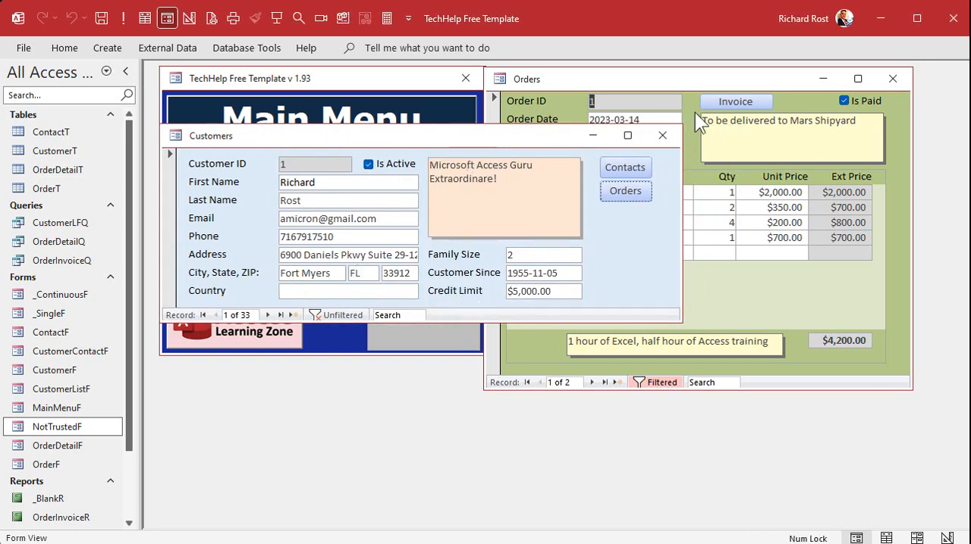
left_click(892, 79)
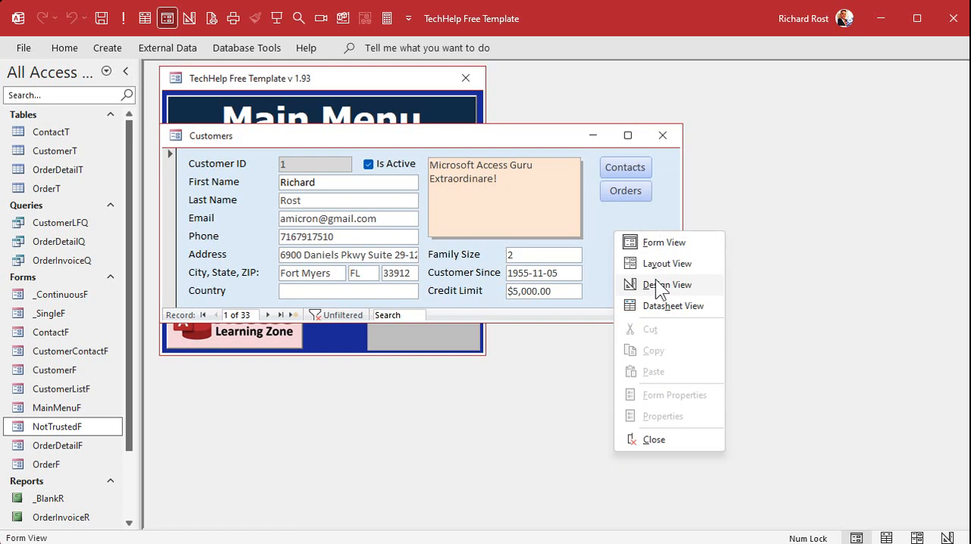
In Design View, add a Count Order text box below Credit Limit named CountOrder.
left_click(667, 285)
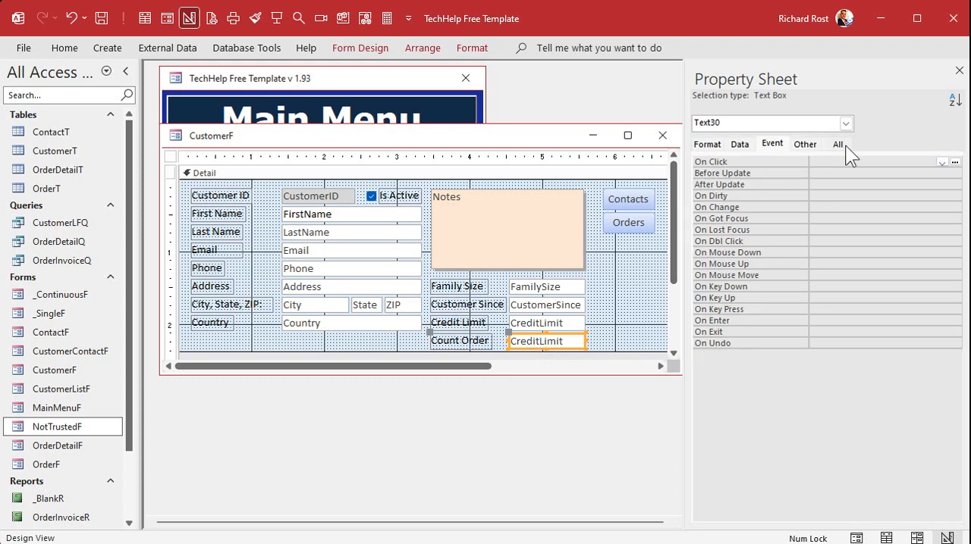
left_click(837, 144)
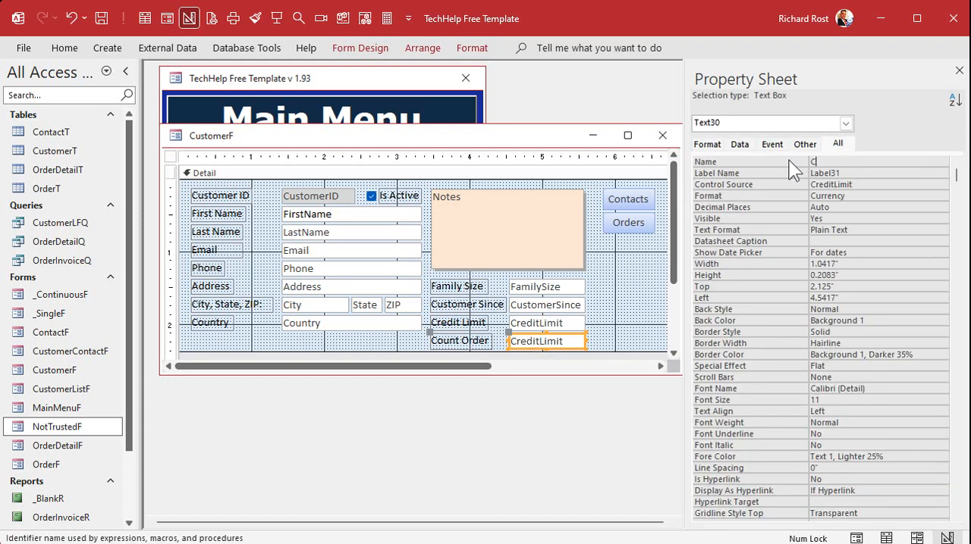
type("CountOrder")
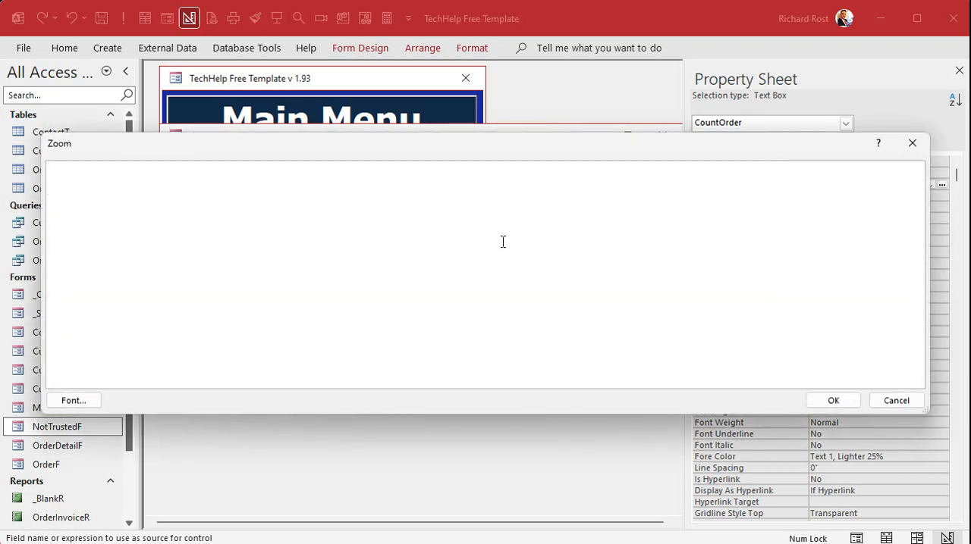
Set the Control Source to =Nz(DCount("*","OrderT","CustomerID=" & CustomerID),0).
type("=Nz(DC")
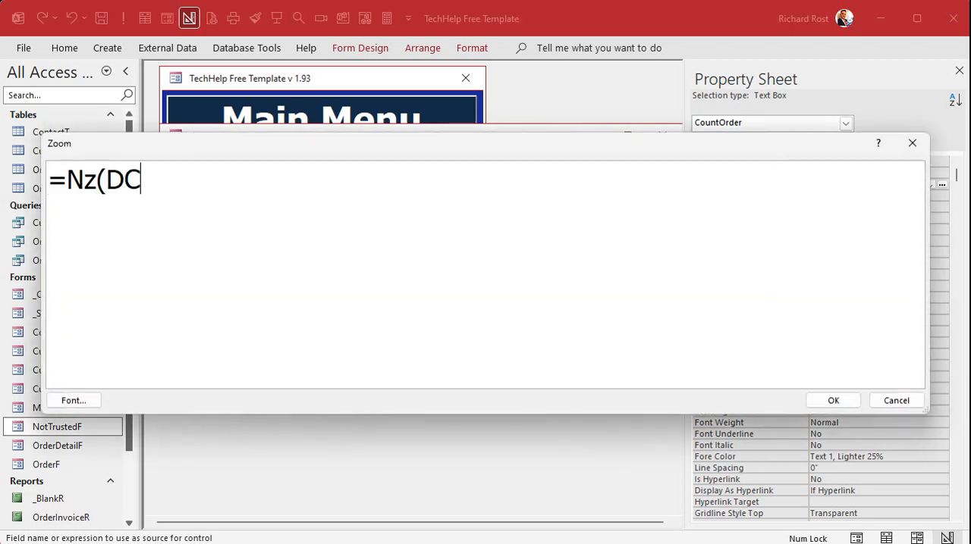
type("ount(\"*")
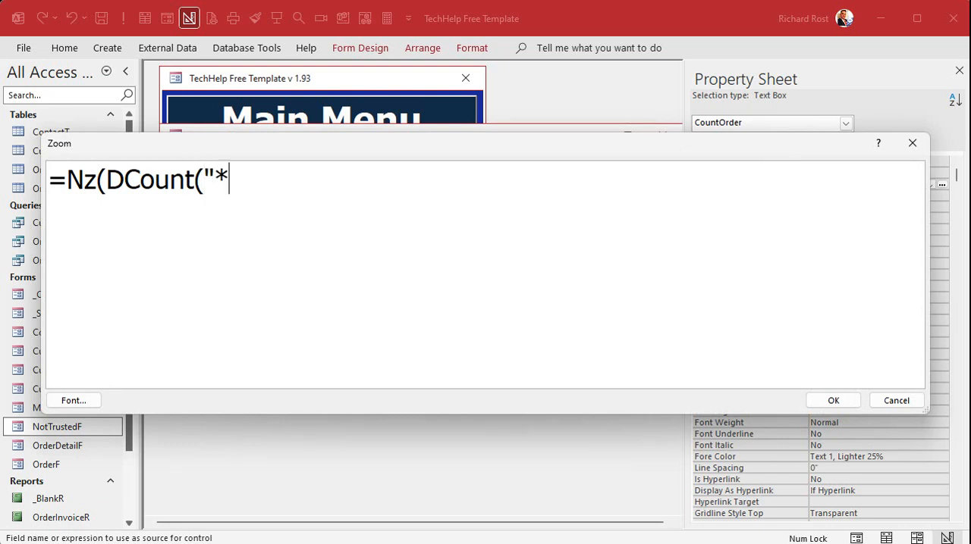
type(",\"OrderT\",")
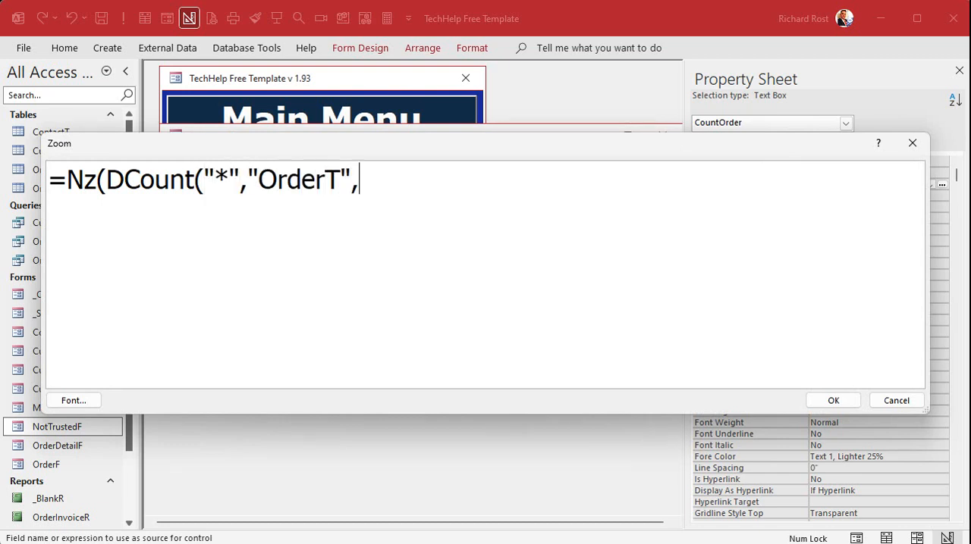
type("\"CustomerID")
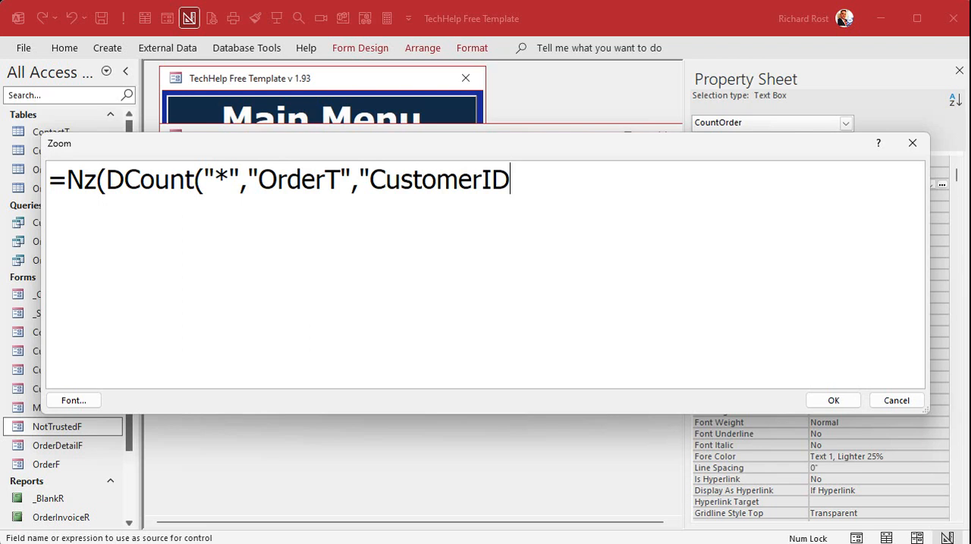
type("=\" & Cust")
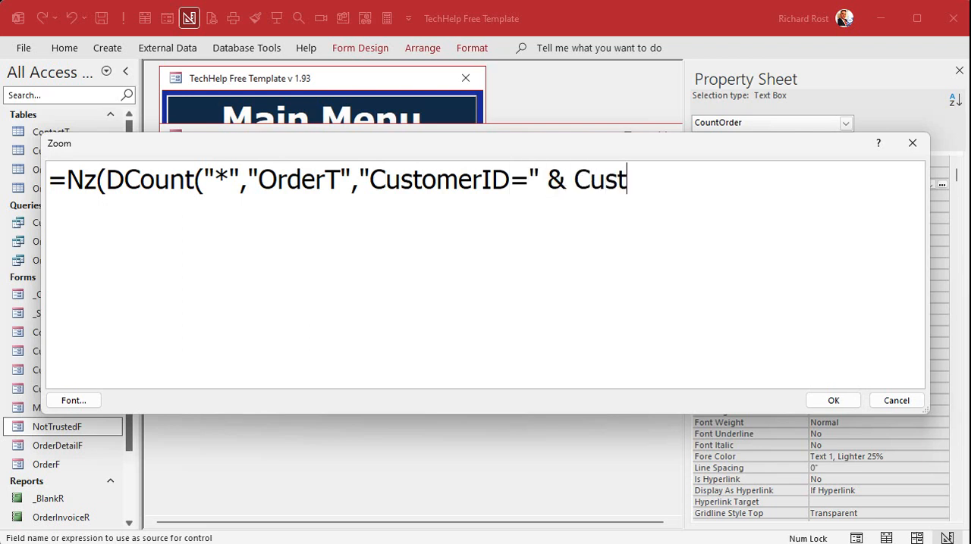
type("omerID),0)")
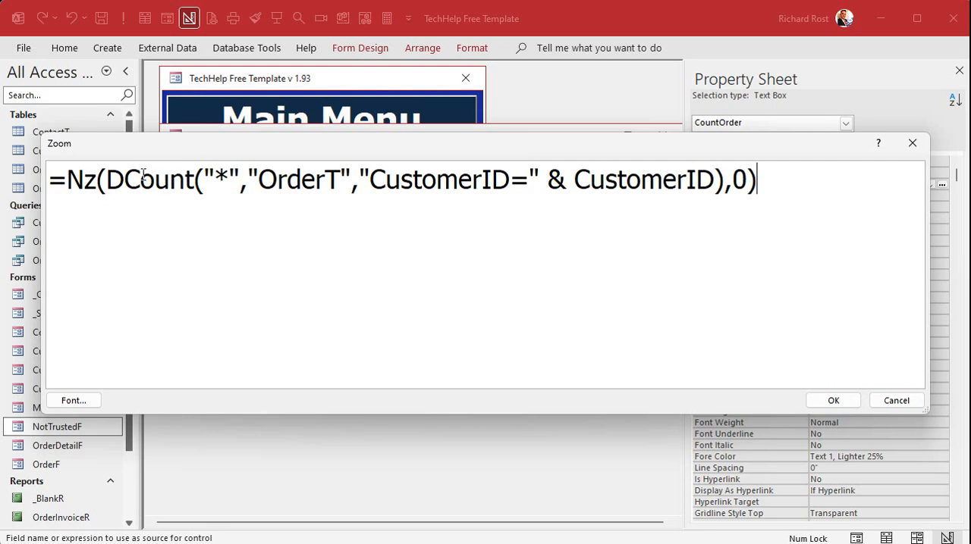
Highlight the Nz function in the expression to review it, then clear the highlight.
double_click(76, 179)
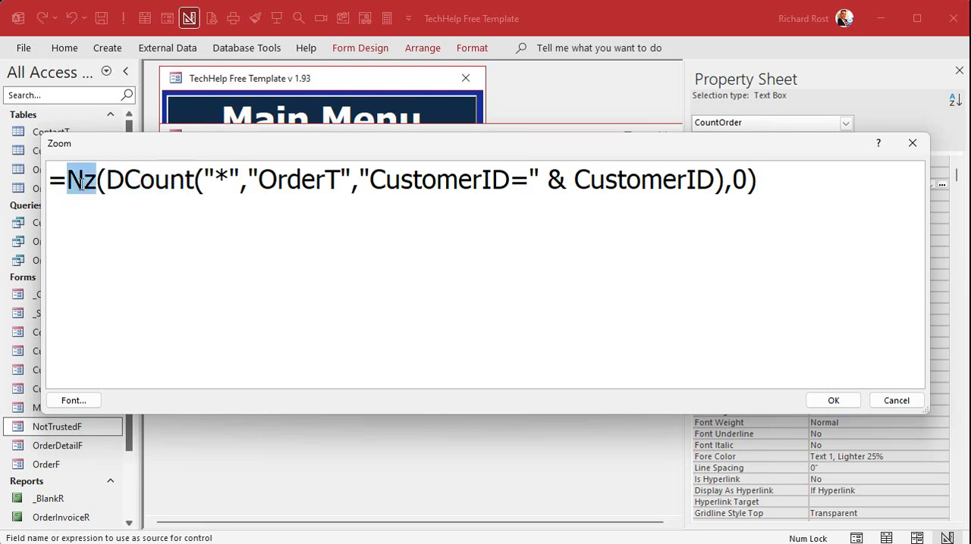
mouse_move(207, 232)
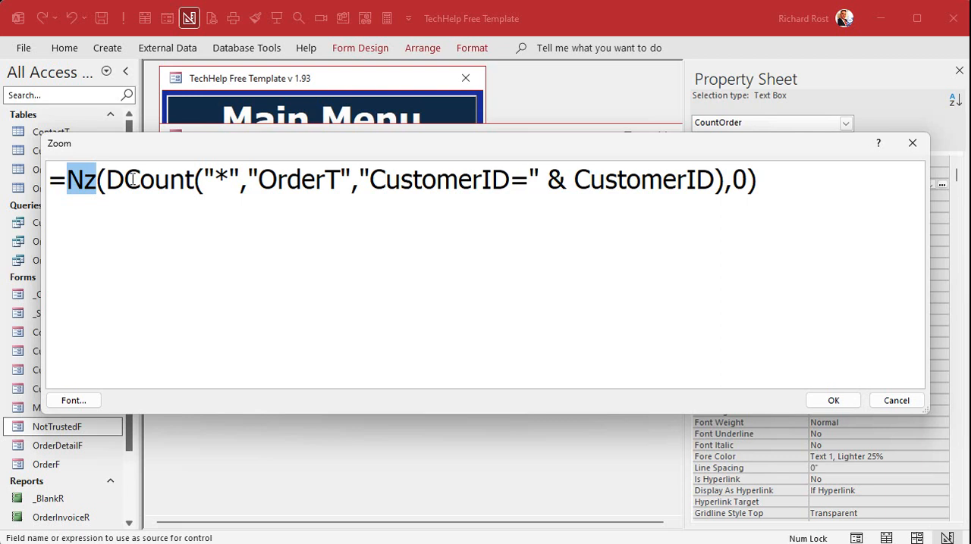
mouse_move(172, 222)
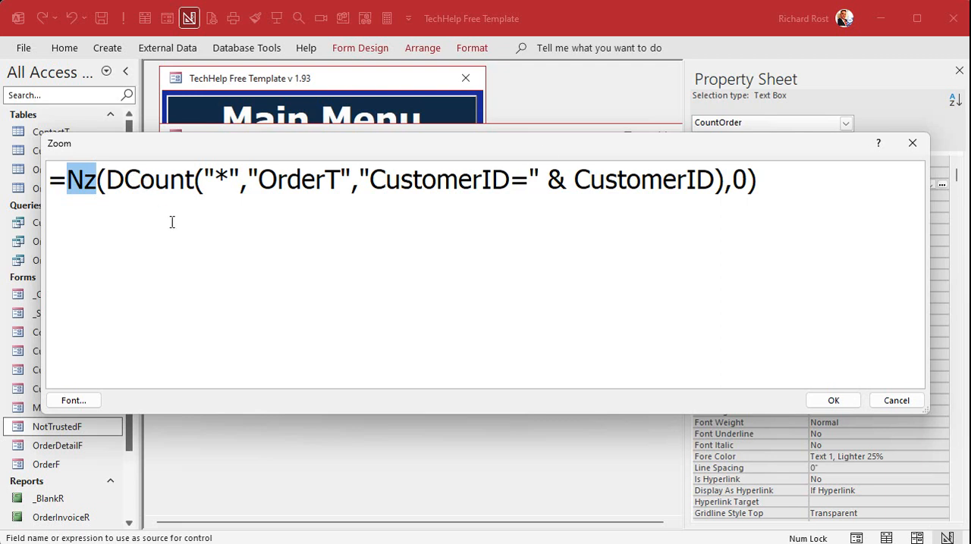
left_click(833, 400)
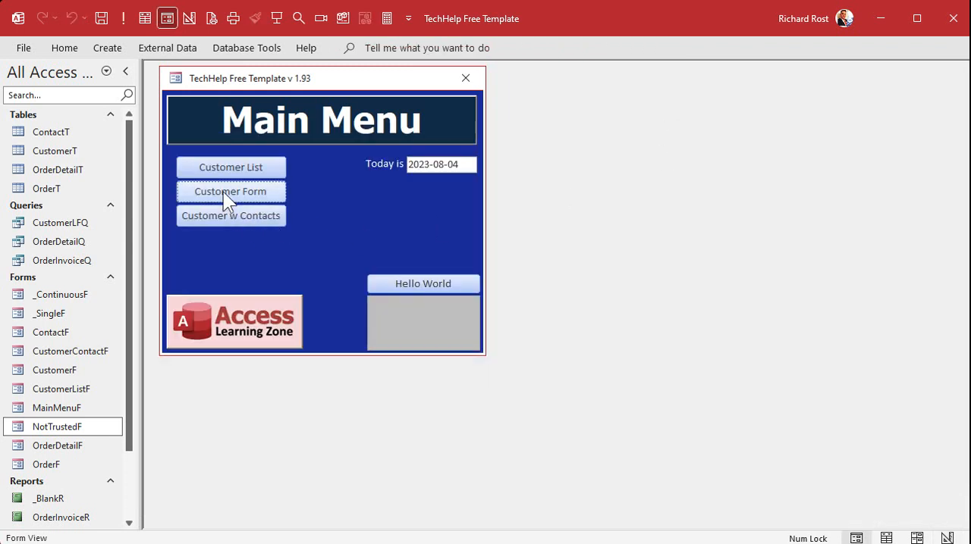
Verify Count Order shows 2 for Richard Rost and 1 for James Kirk.
left_click(230, 191)
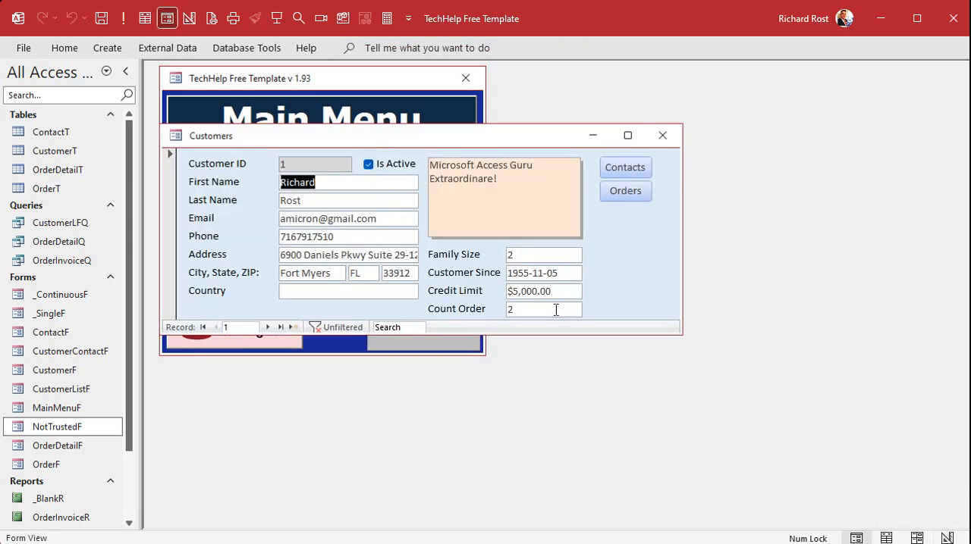
left_click(266, 328)
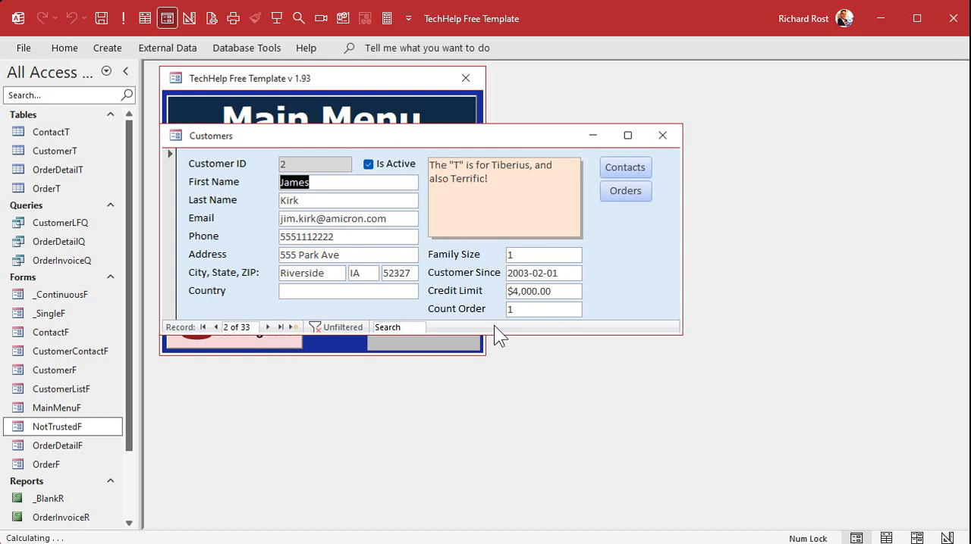
mouse_move(527, 343)
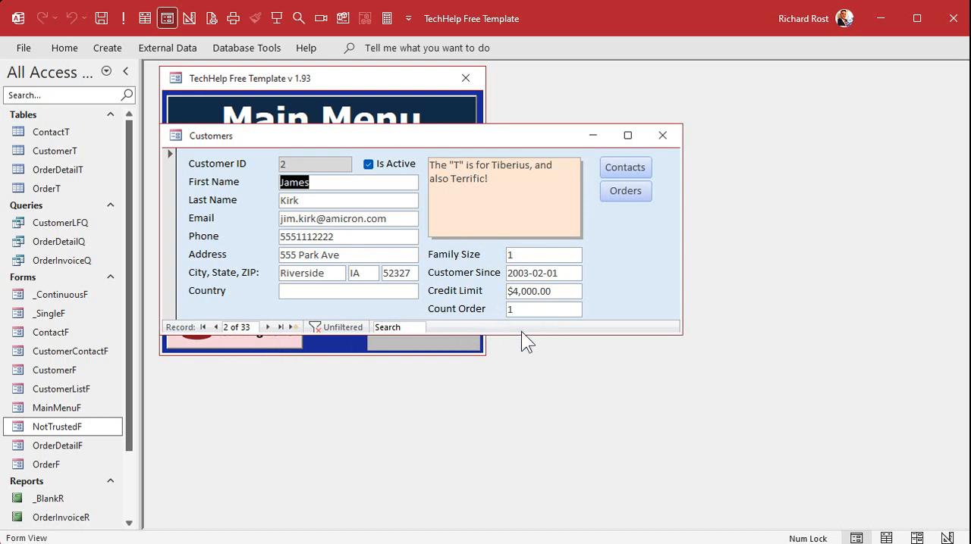
mouse_move(512, 373)
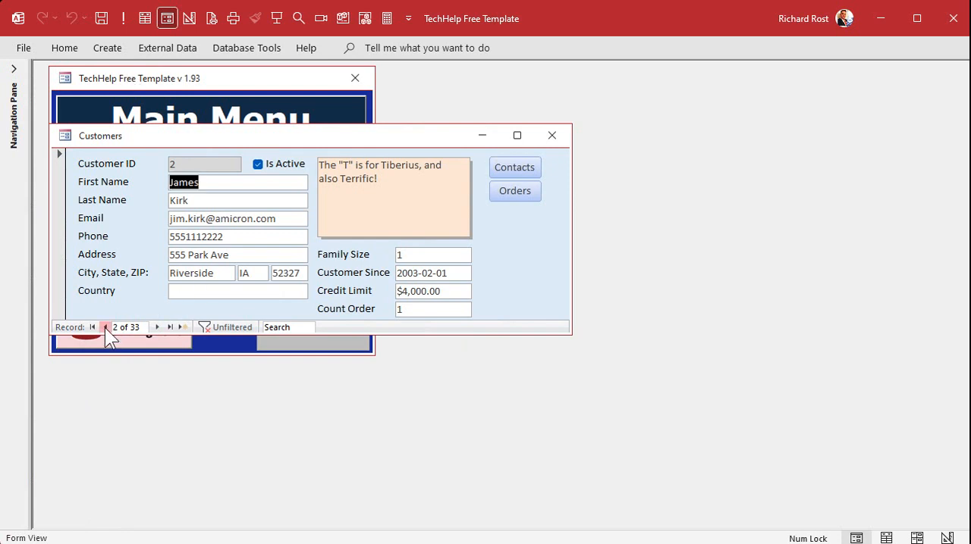
left_click(107, 328)
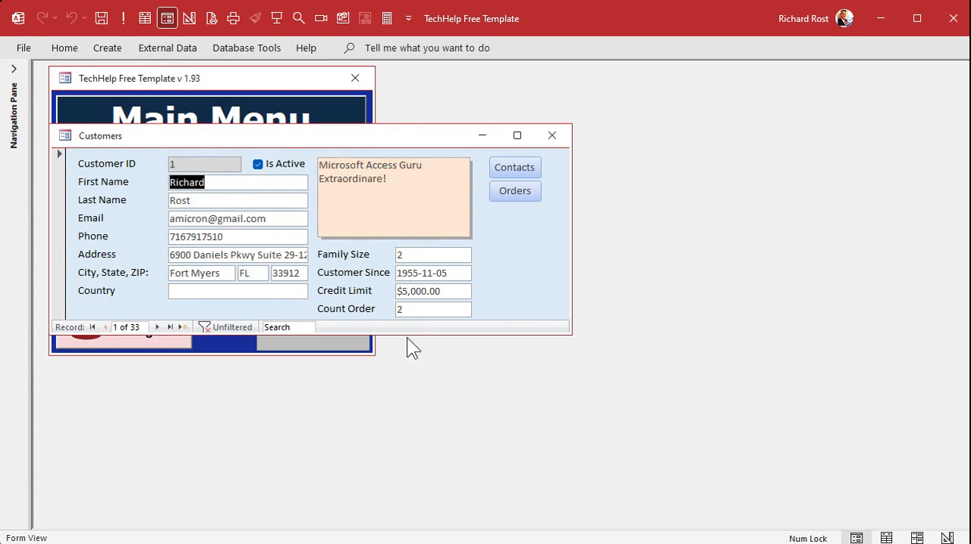
mouse_move(408, 335)
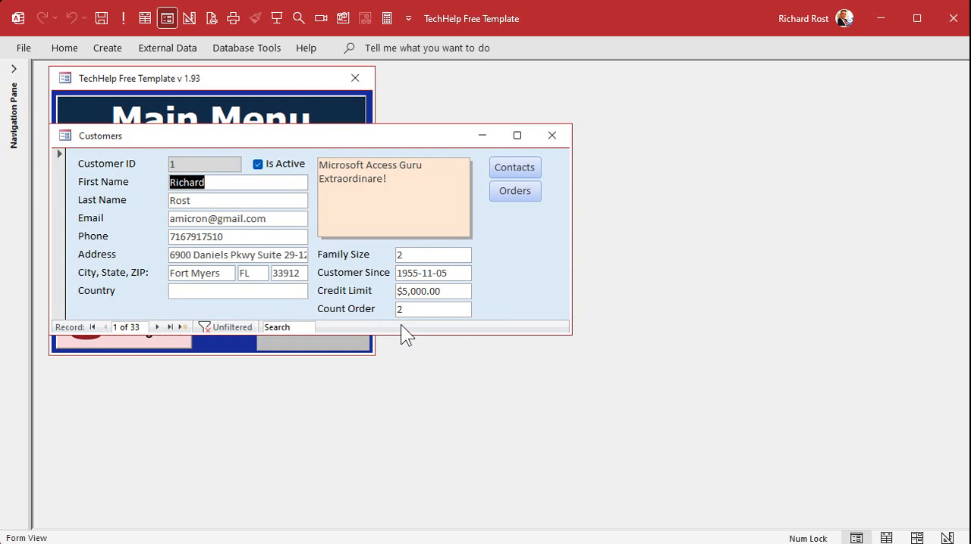
mouse_move(417, 334)
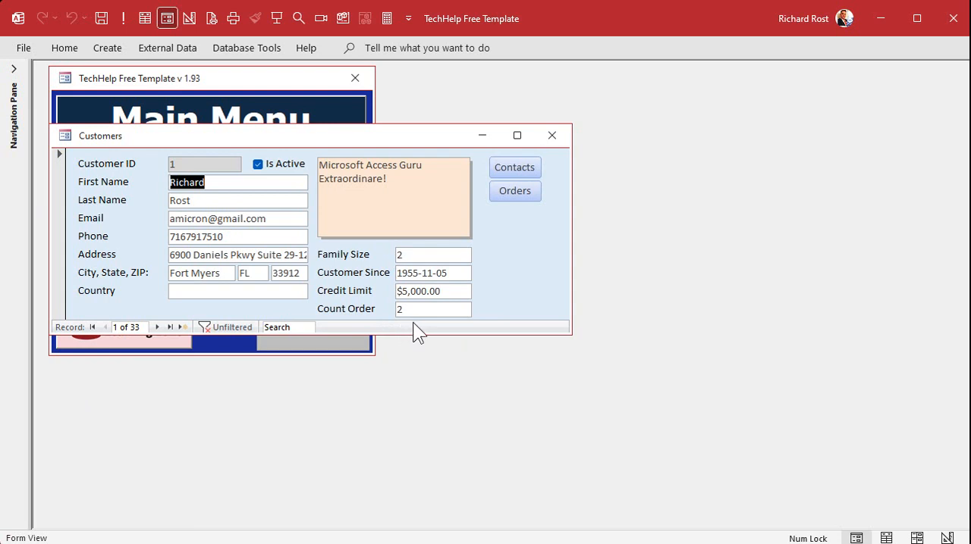
mouse_move(693, 238)
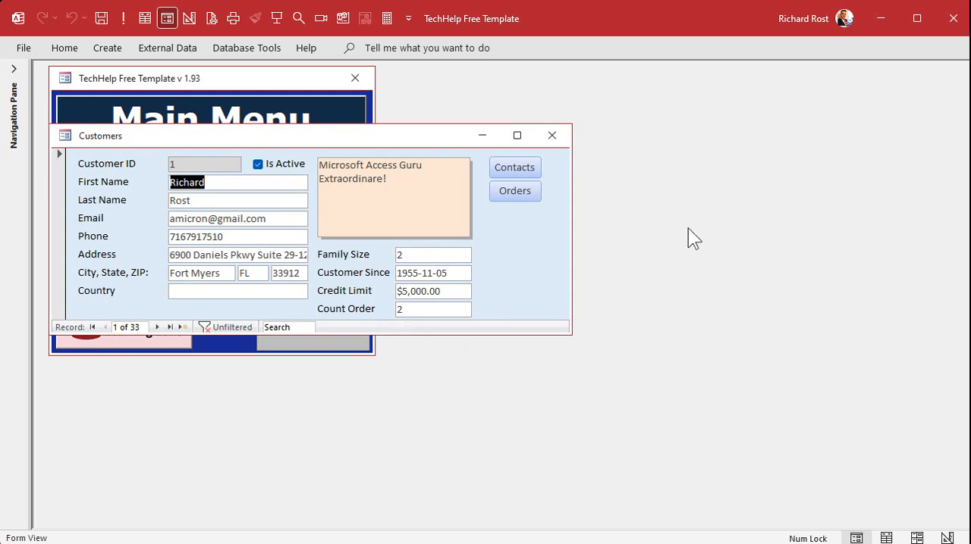
Add two test orders for Richard Rost so his Count Order reaches 4.
left_click(516, 191)
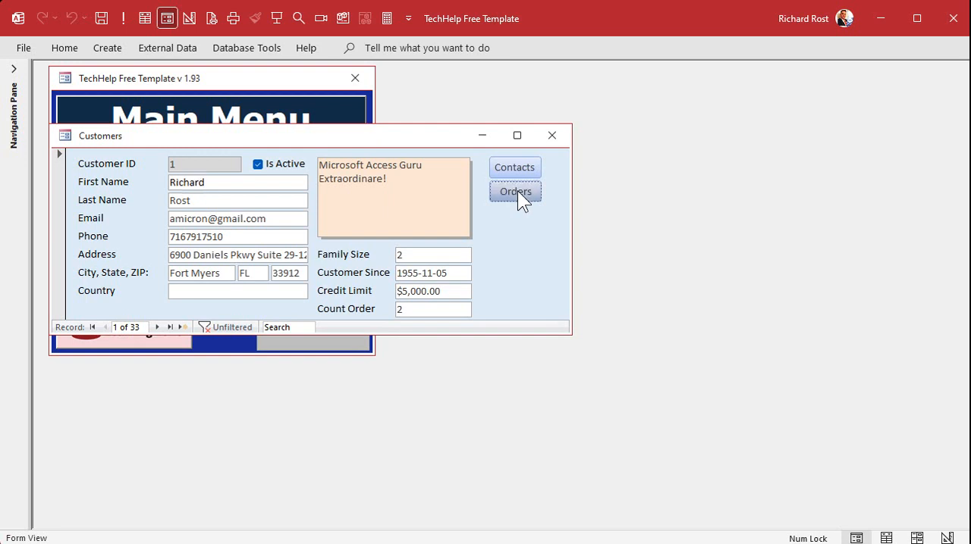
left_click(514, 192)
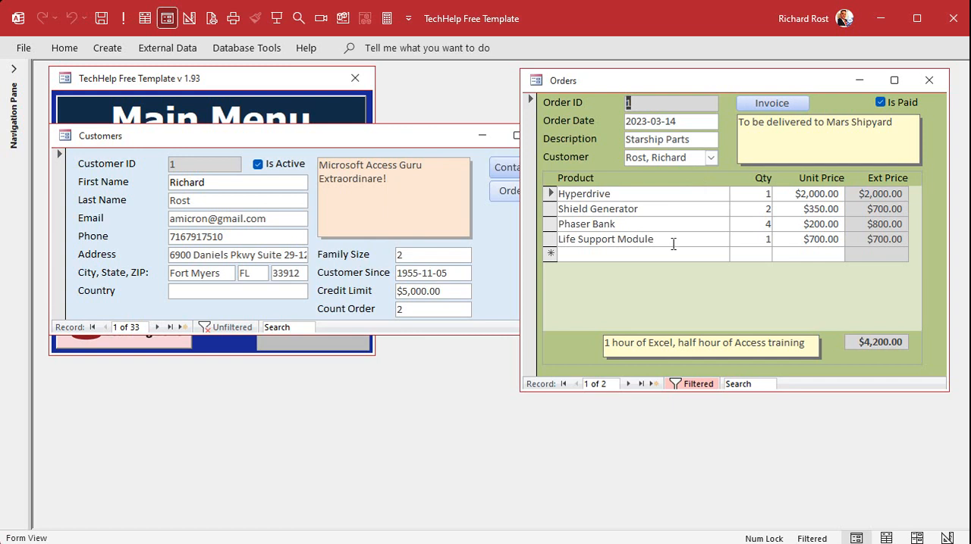
mouse_move(673, 276)
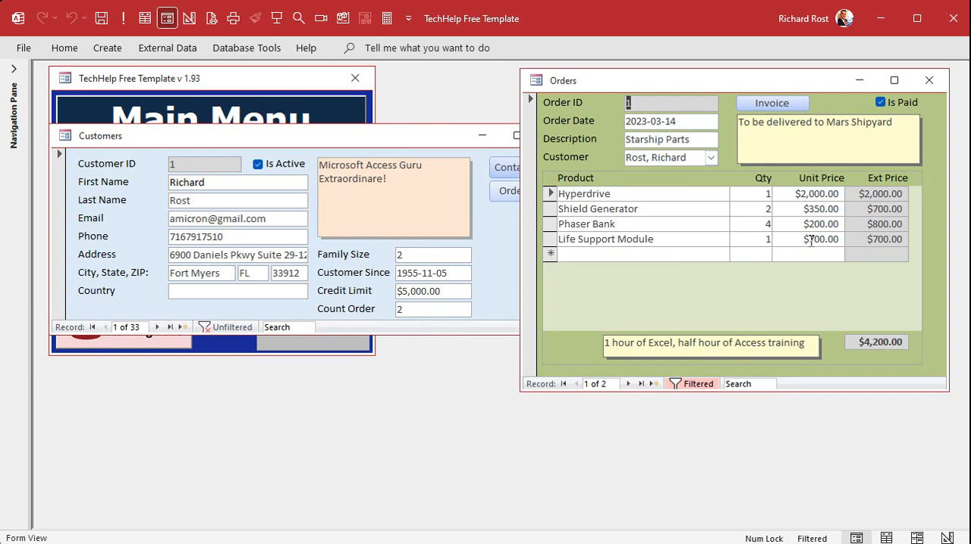
mouse_move(443, 361)
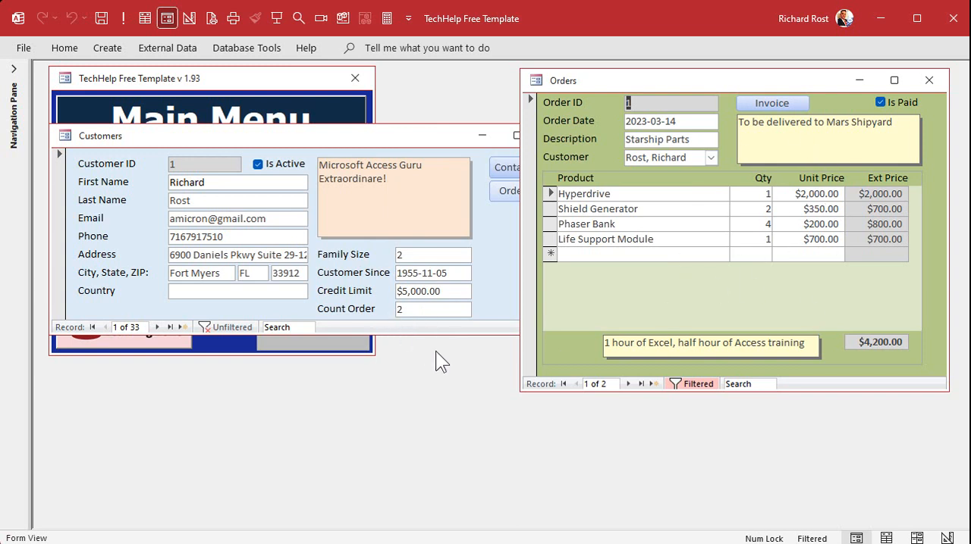
mouse_move(635, 322)
type("asdassd")
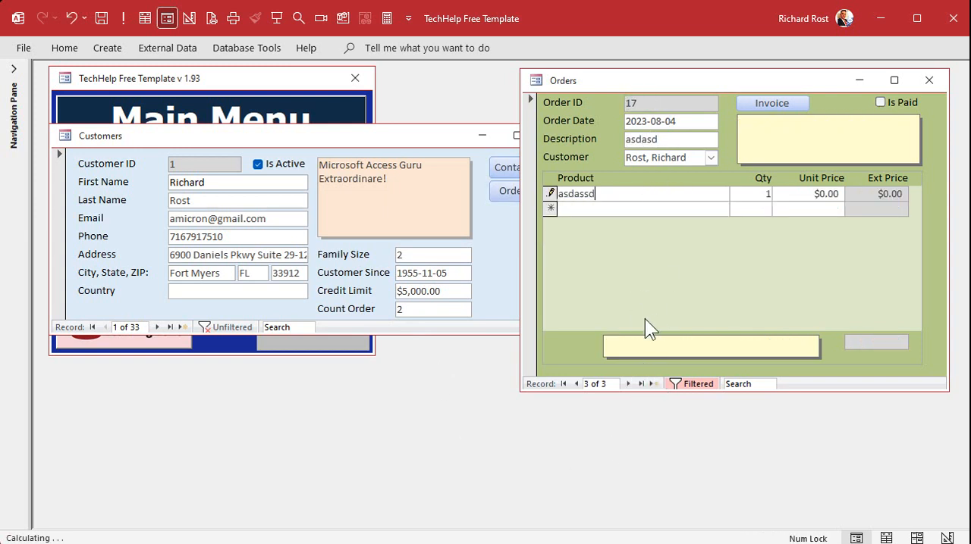
left_click(655, 384)
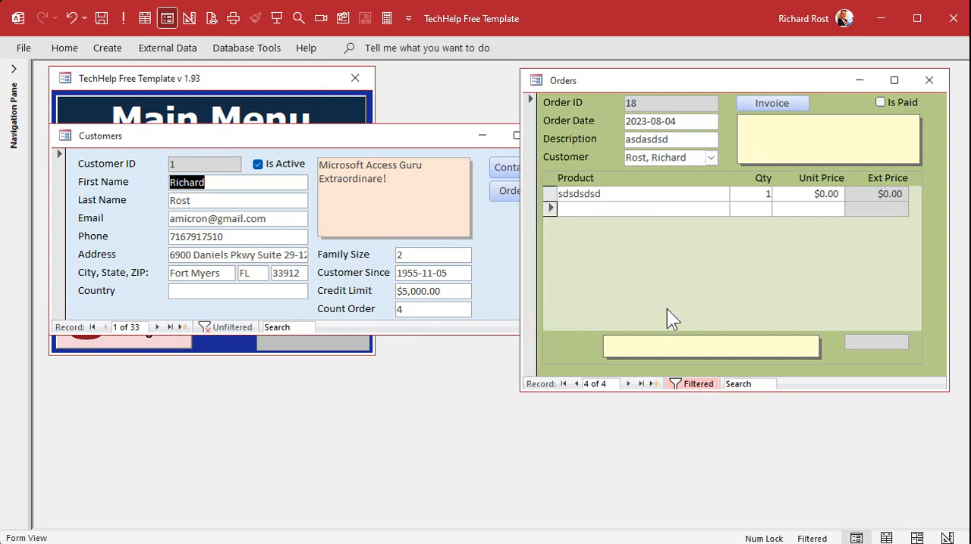
mouse_move(722, 99)
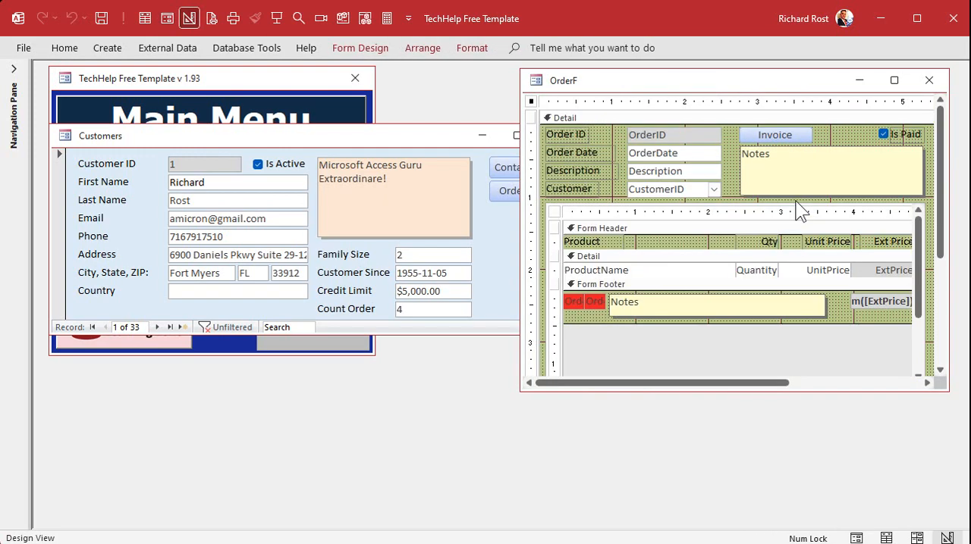
Create an empty Form_Current procedure for the Orders form via the Code Builder.
left_click(533, 106)
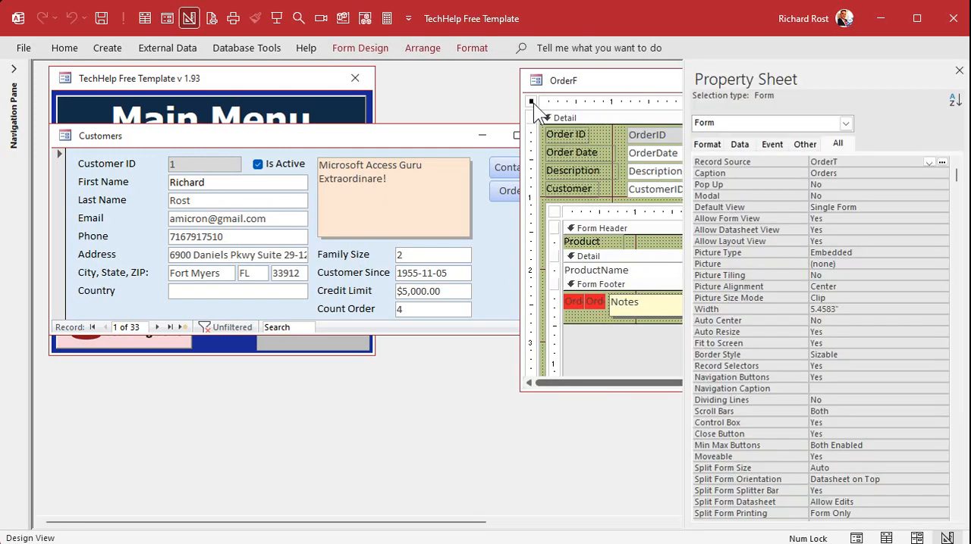
left_click(771, 144)
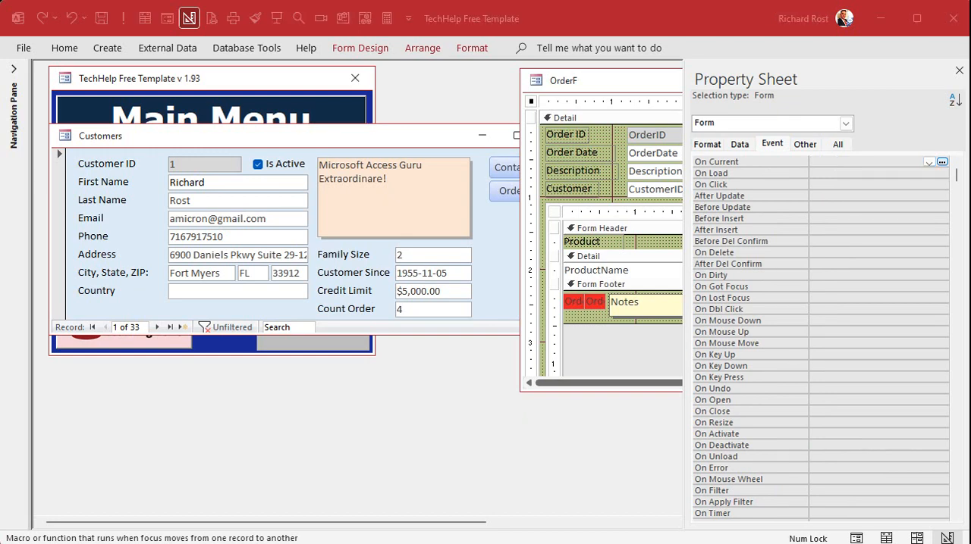
left_click(864, 160)
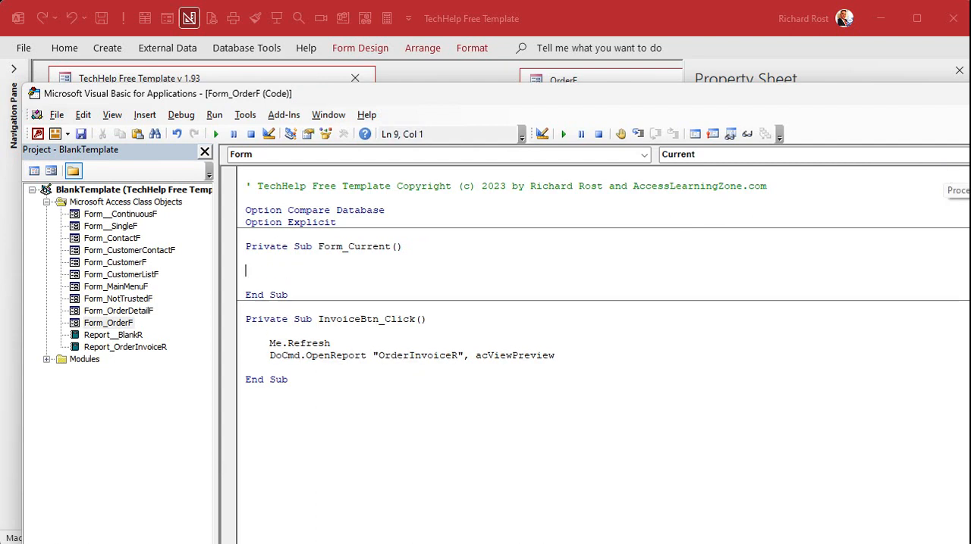
Make Form_Current run Forms!CustomerF.Refresh.
type("Forms!")
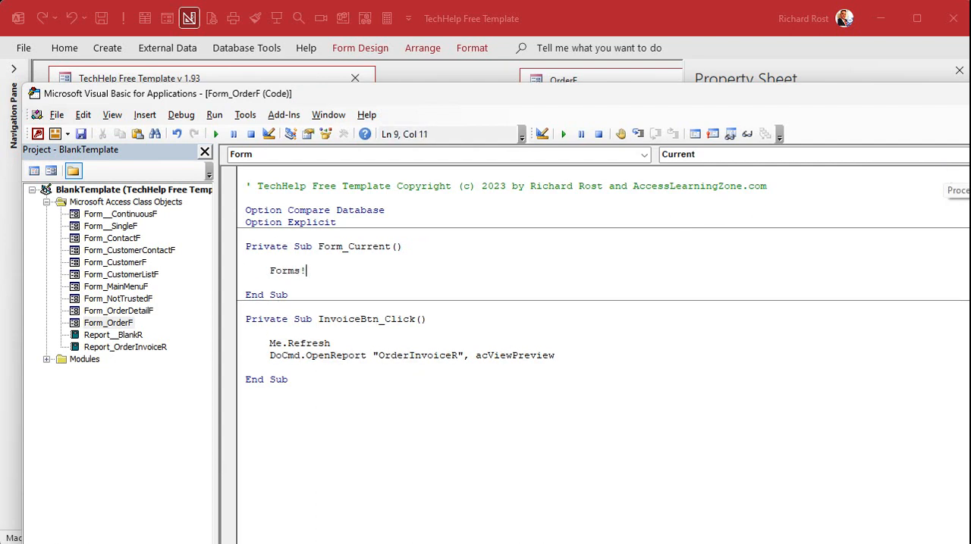
type("CustomerF.R")
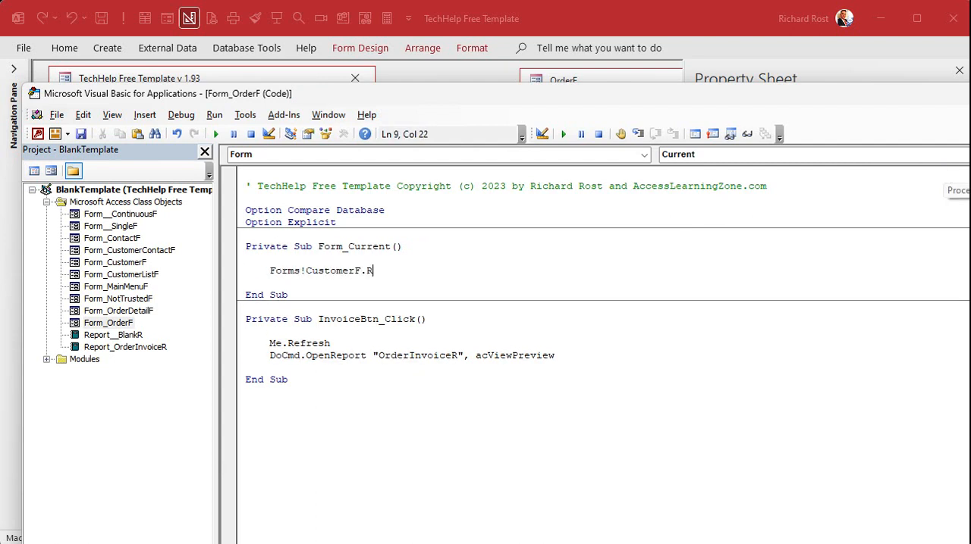
type("efresh")
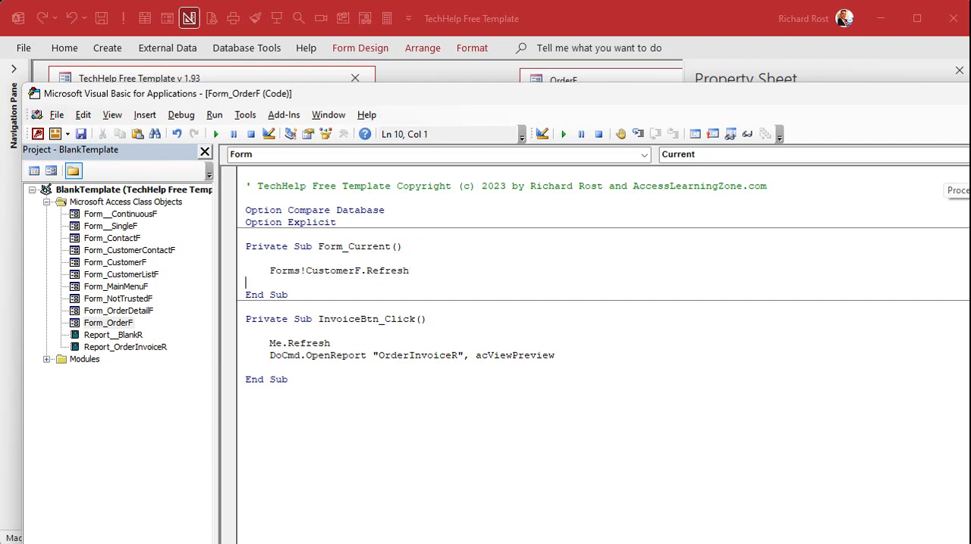
mouse_move(946, 168)
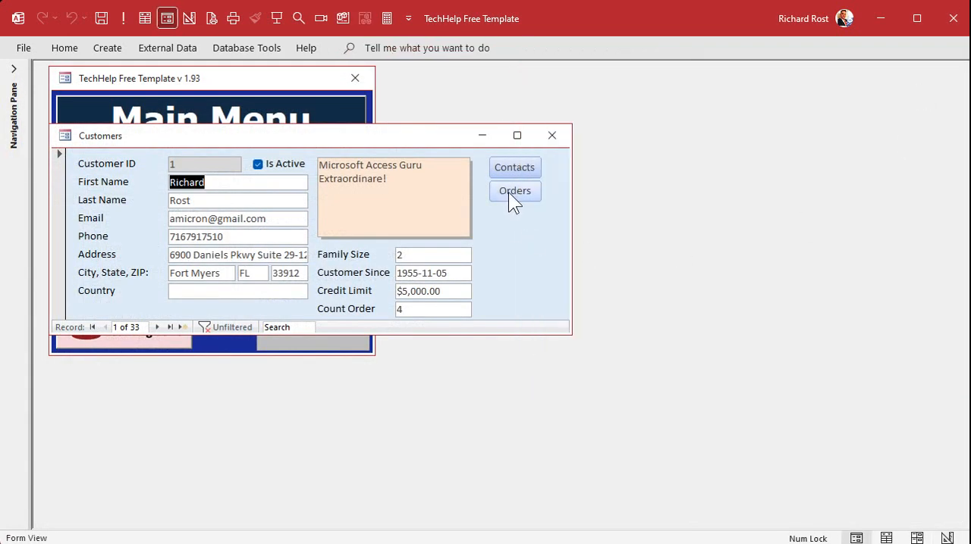
Enter two more test orders so Richard Rost's Count Order updates to 6 automatically.
left_click(514, 191)
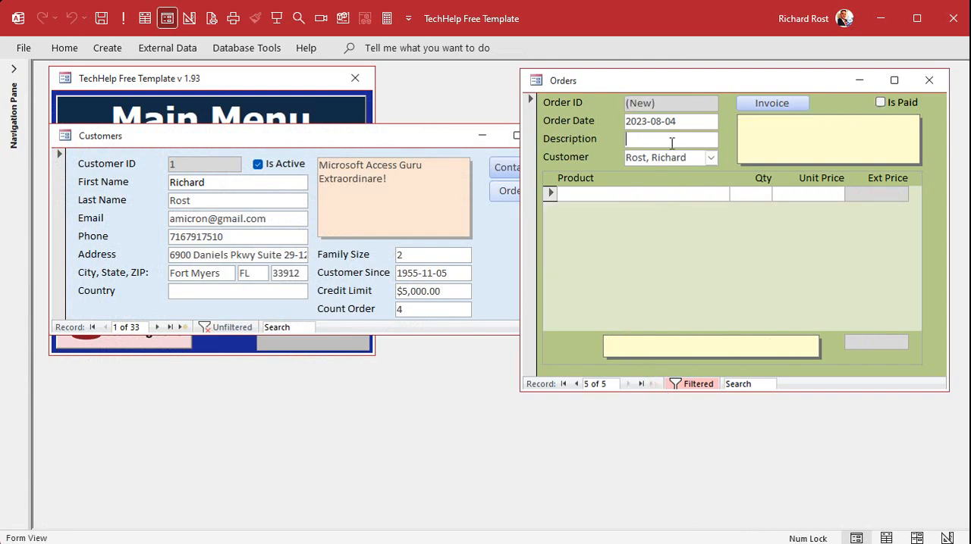
type("asdas")
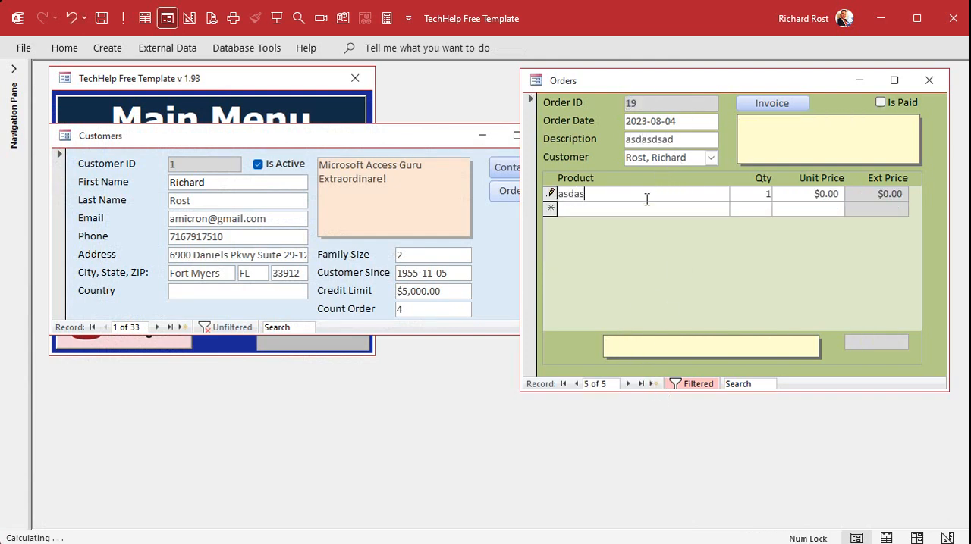
type("dsdsdsd")
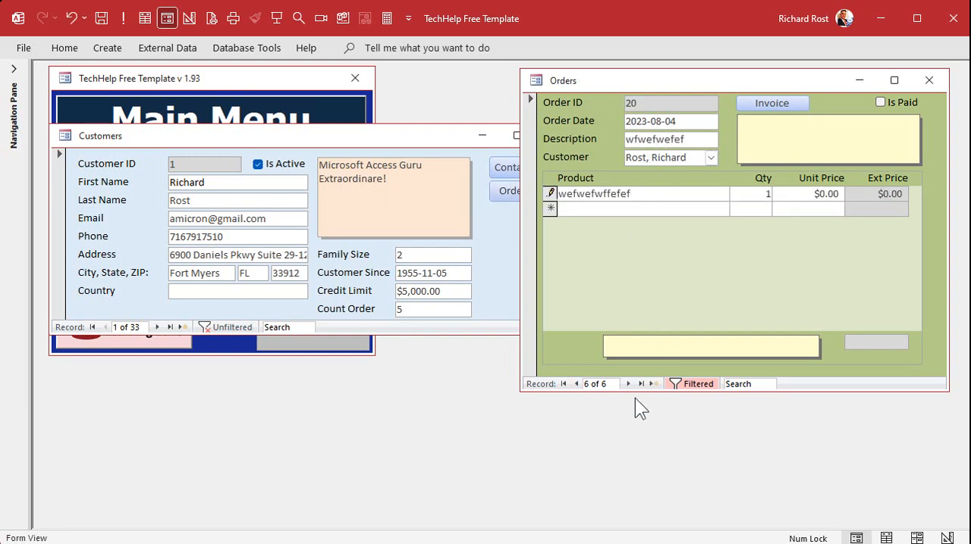
left_click(628, 383)
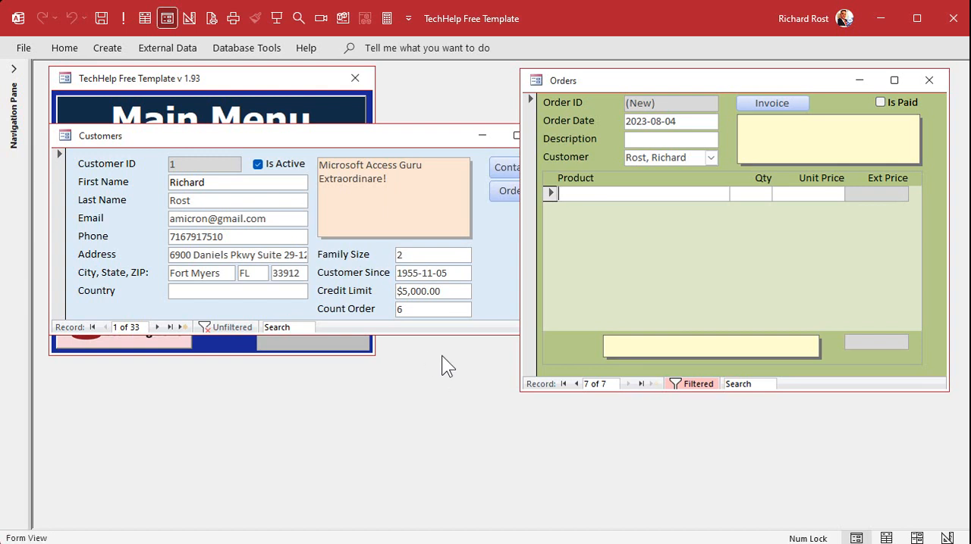
mouse_move(553, 342)
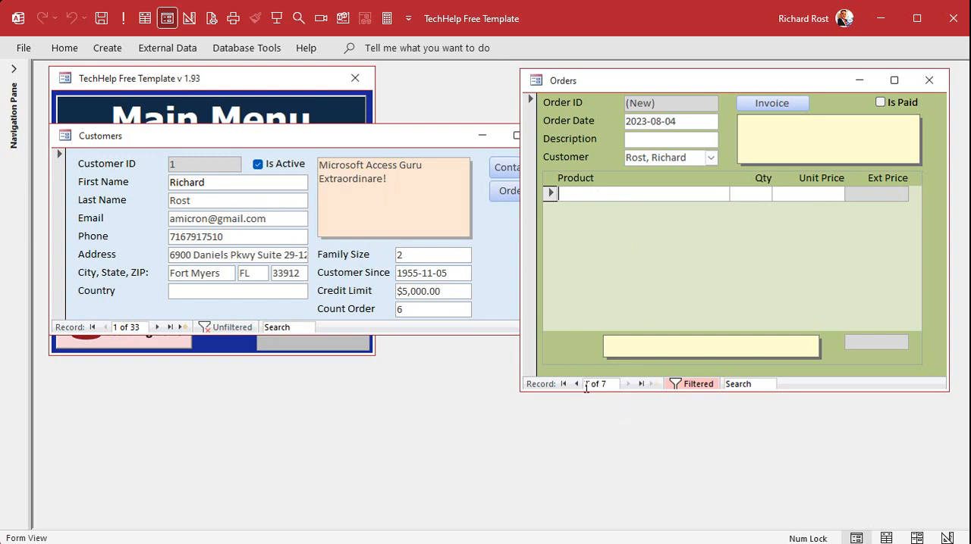
mouse_move(594, 384)
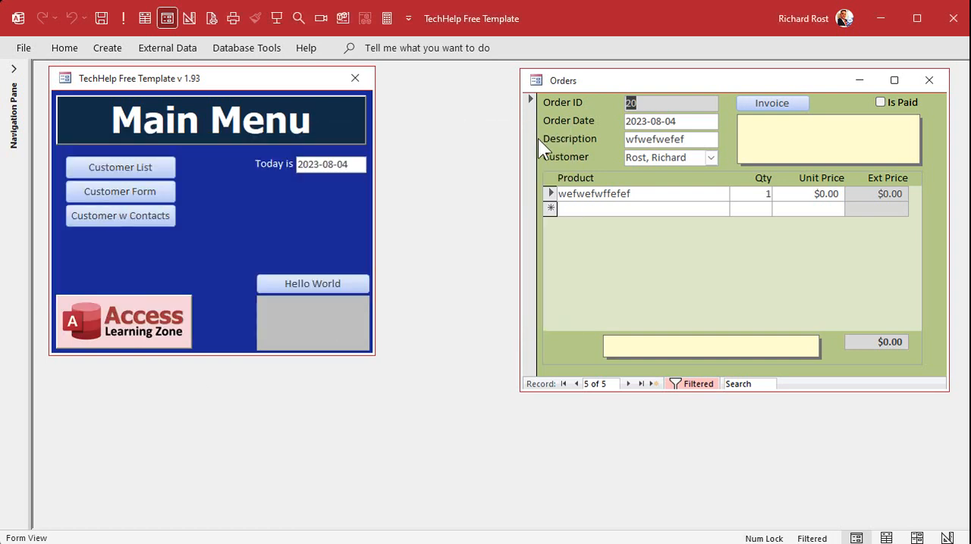
mouse_move(406, 352)
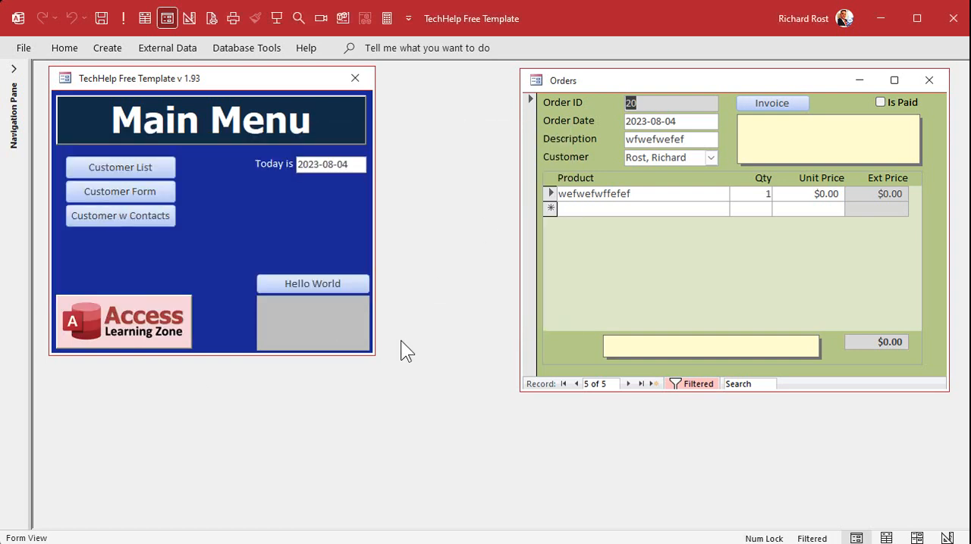
Browse orders with Customers closed to raise run-time error 2450, then end it.
left_click(577, 384)
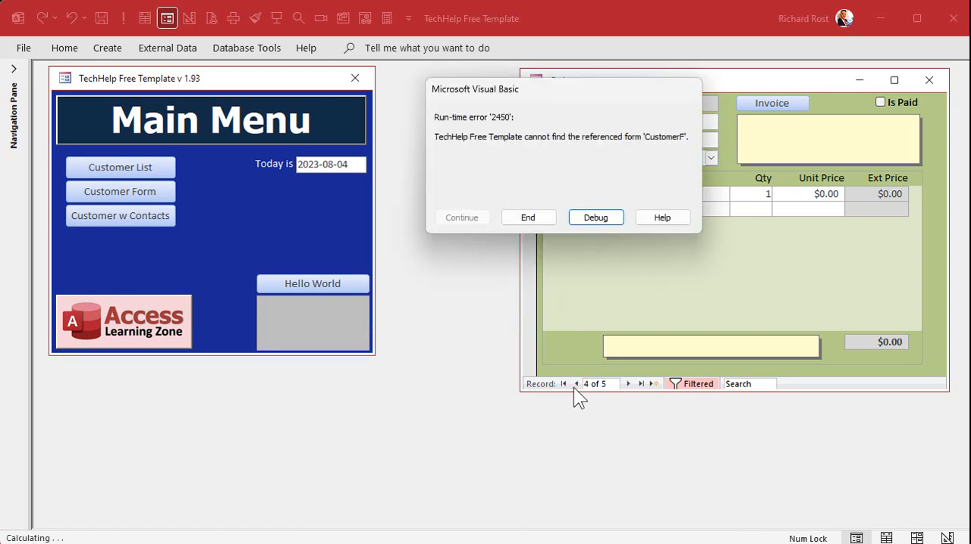
mouse_move(440, 340)
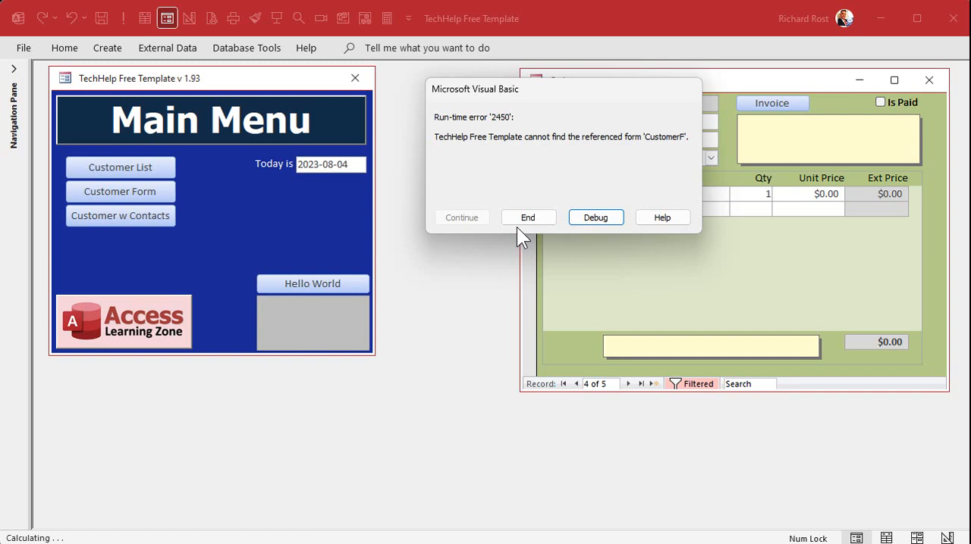
left_click(594, 219)
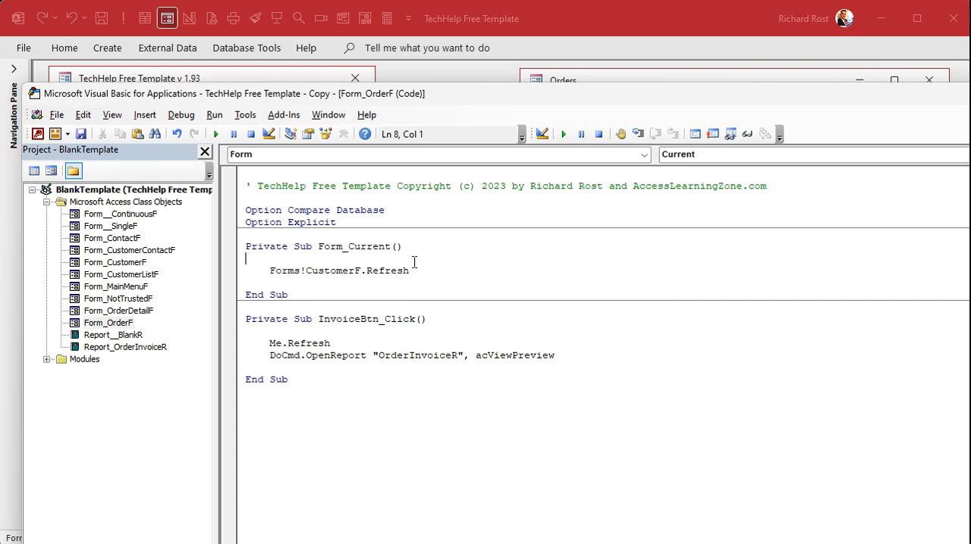
Try an On Error Resume Next line above the refresh, then delete it again.
type("on error re")
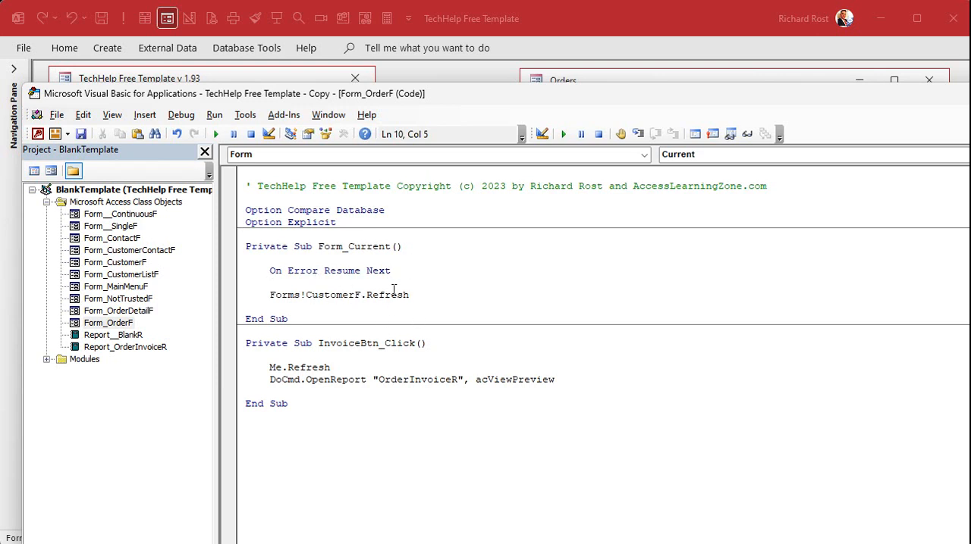
mouse_move(489, 312)
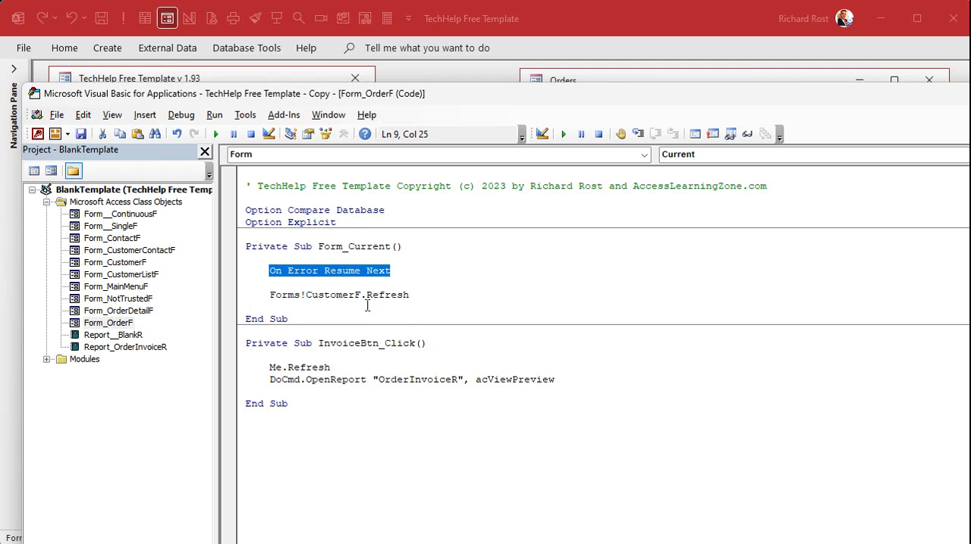
mouse_move(318, 258)
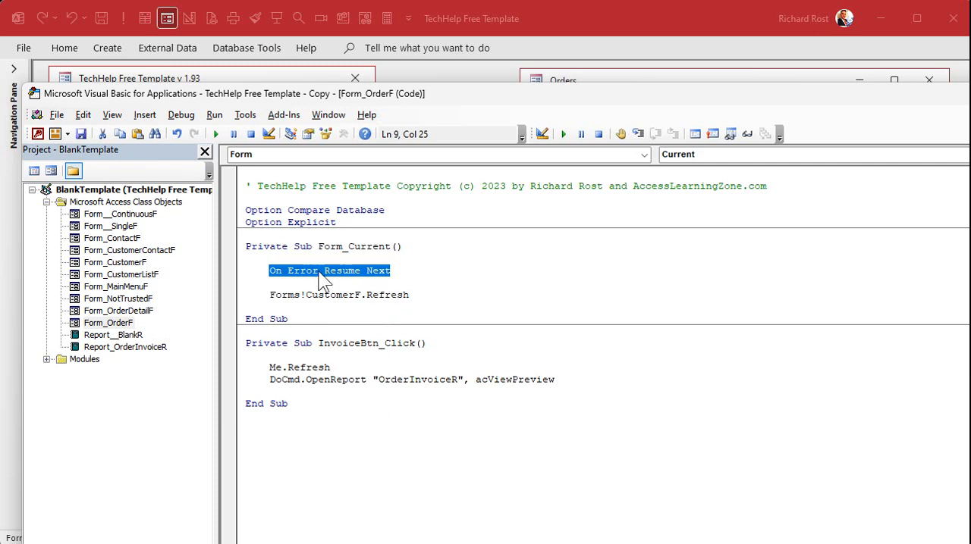
double_click(302, 270)
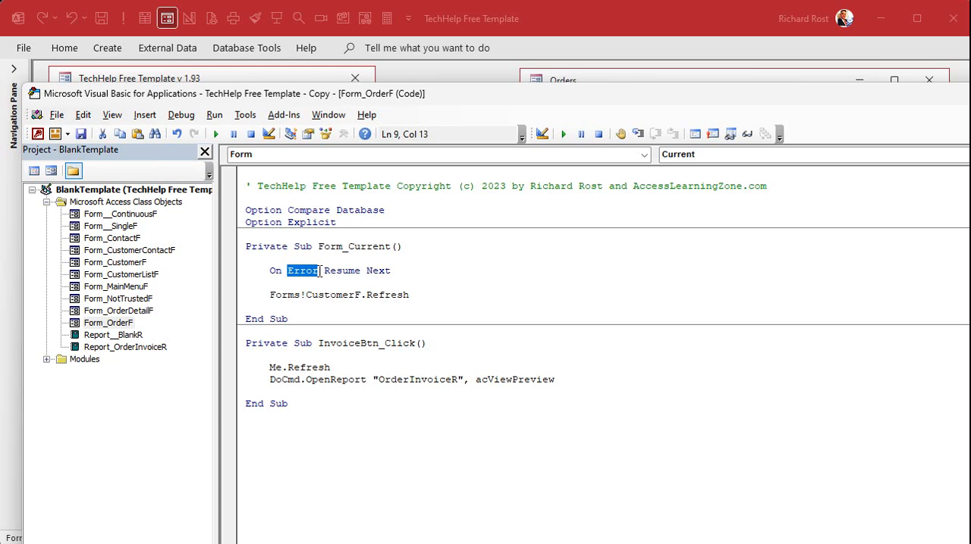
left_click(449, 287)
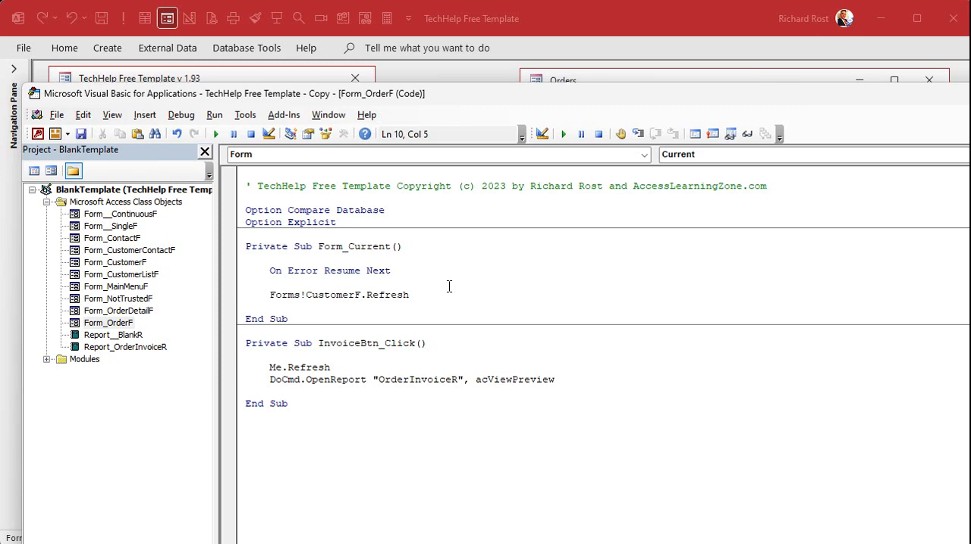
double_click(330, 270)
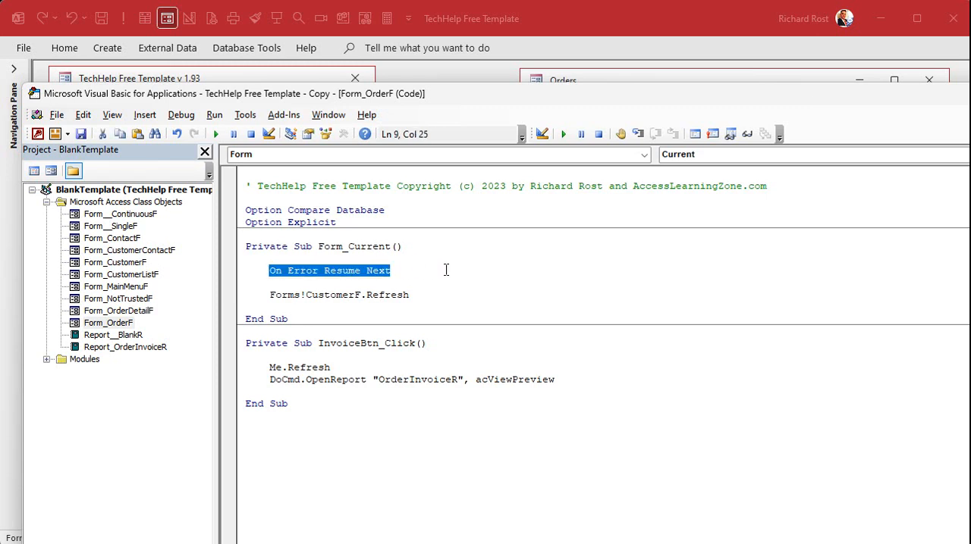
left_click(392, 269)
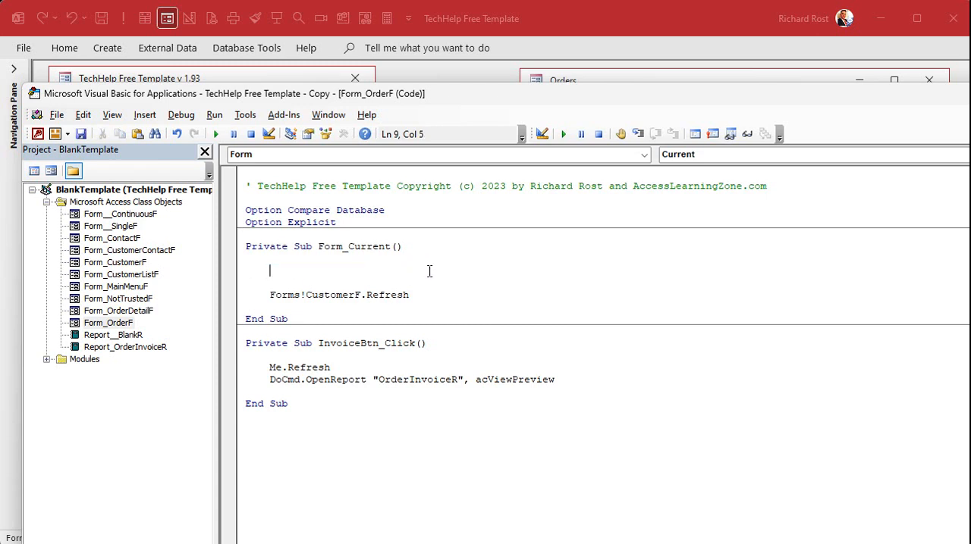
Wrap Forms!CustomerF.Refresh in If CurrentProject.AllForms("CustomerF").IsLoaded Then … End If.
key("Backspace")
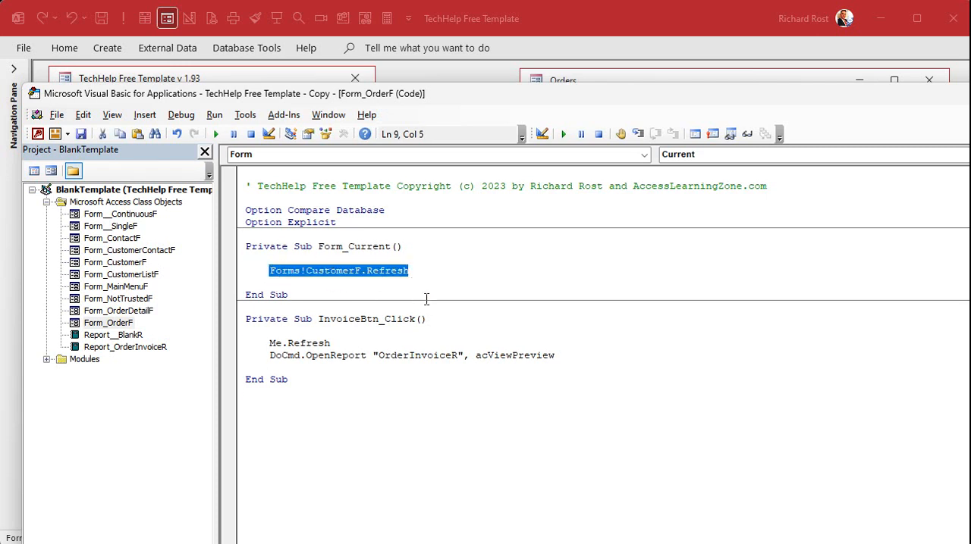
mouse_move(437, 274)
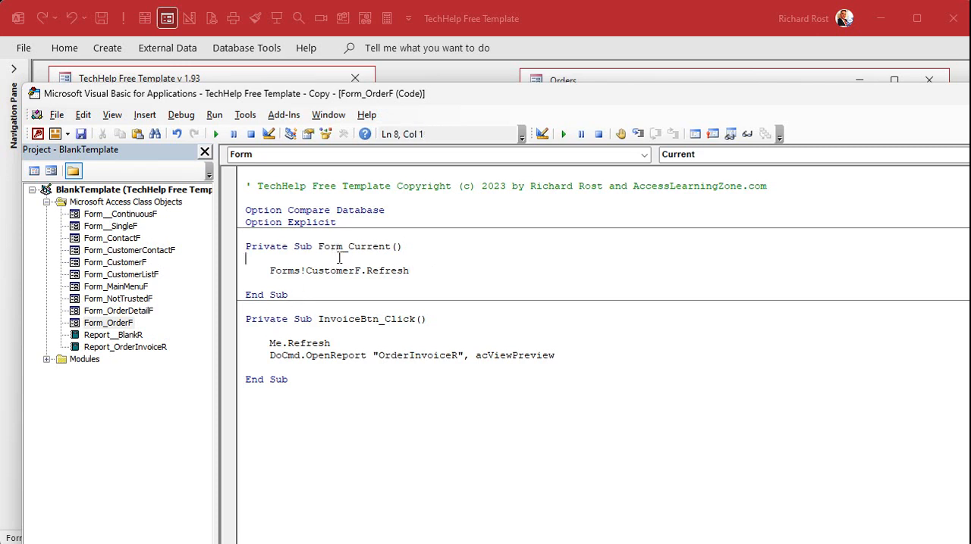
type("if")
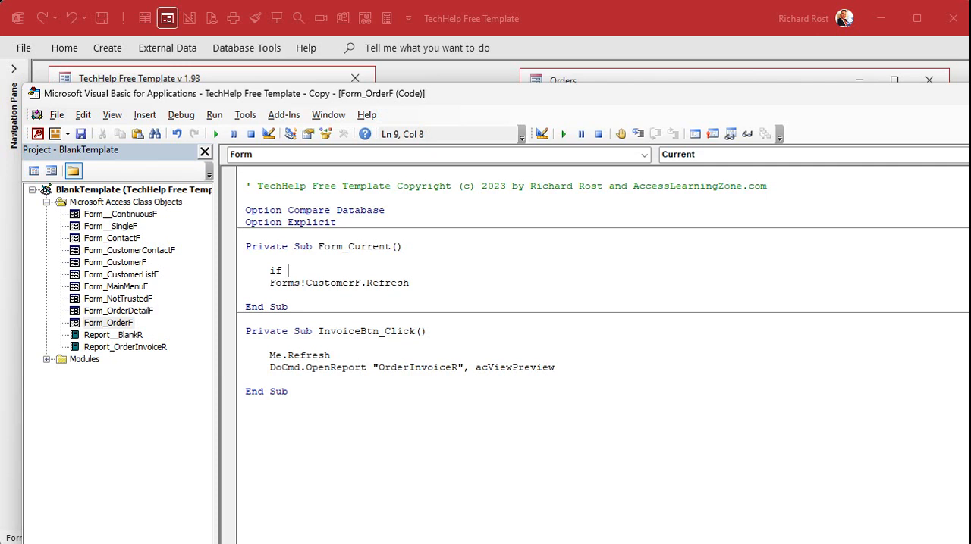
type("currentproject")
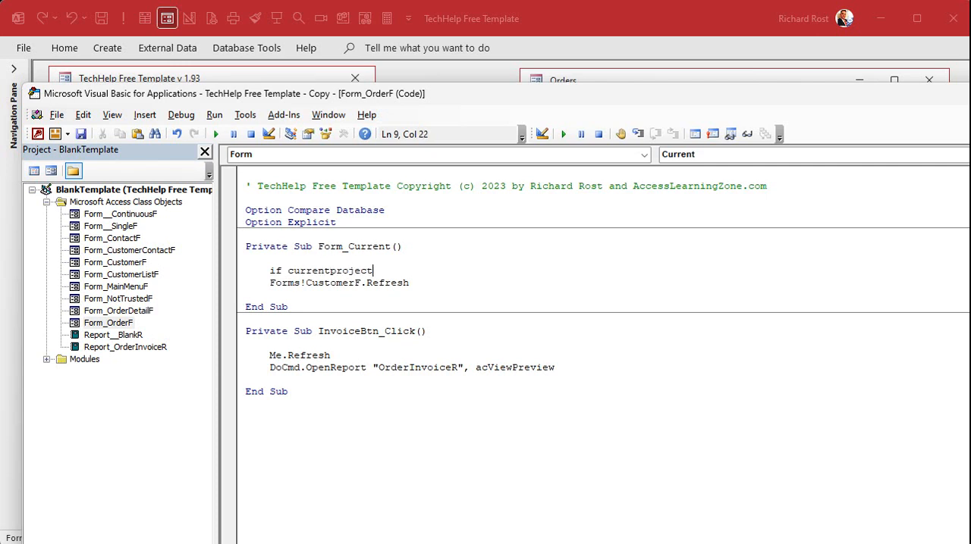
type(".allforms")
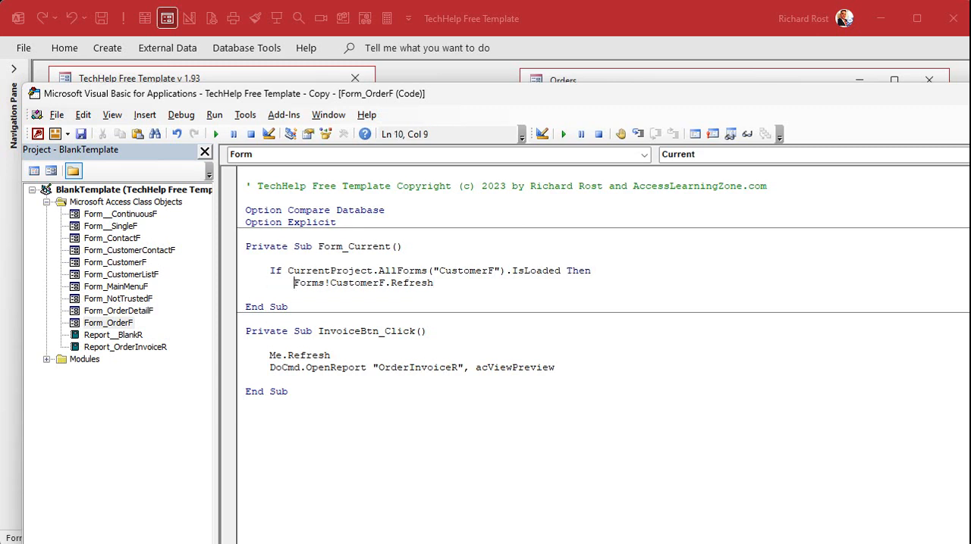
type("End If")
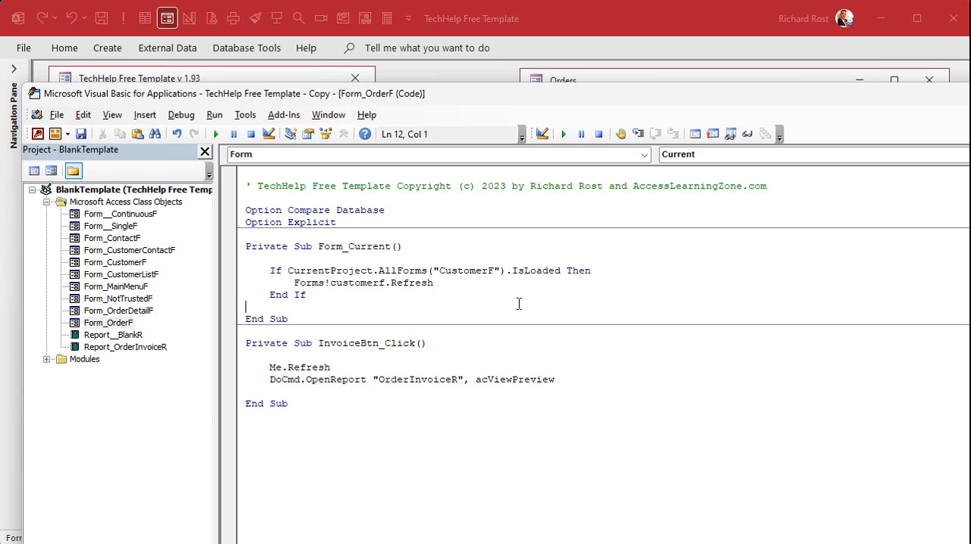
mouse_move(649, 47)
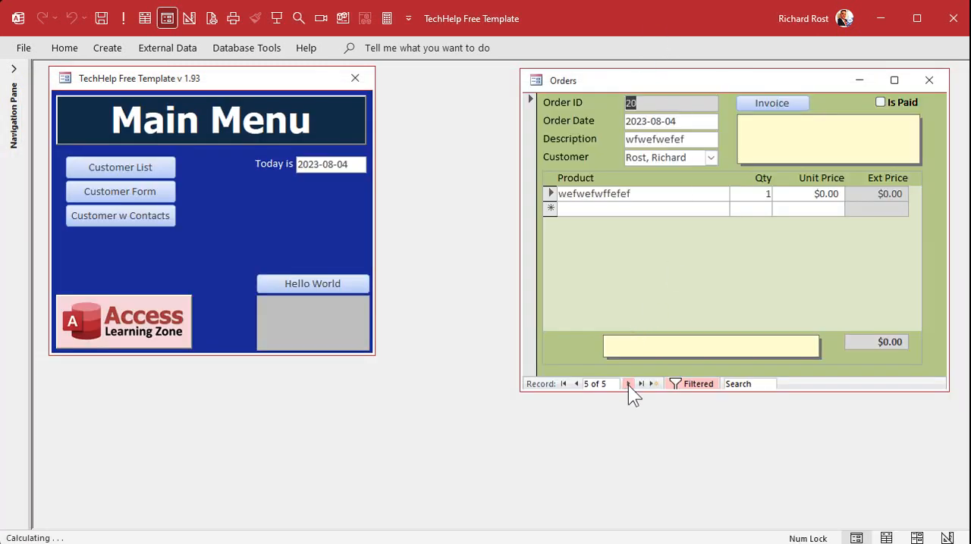
Add a new test order for Richard Rost with description asdasd and one product line.
left_click(628, 383)
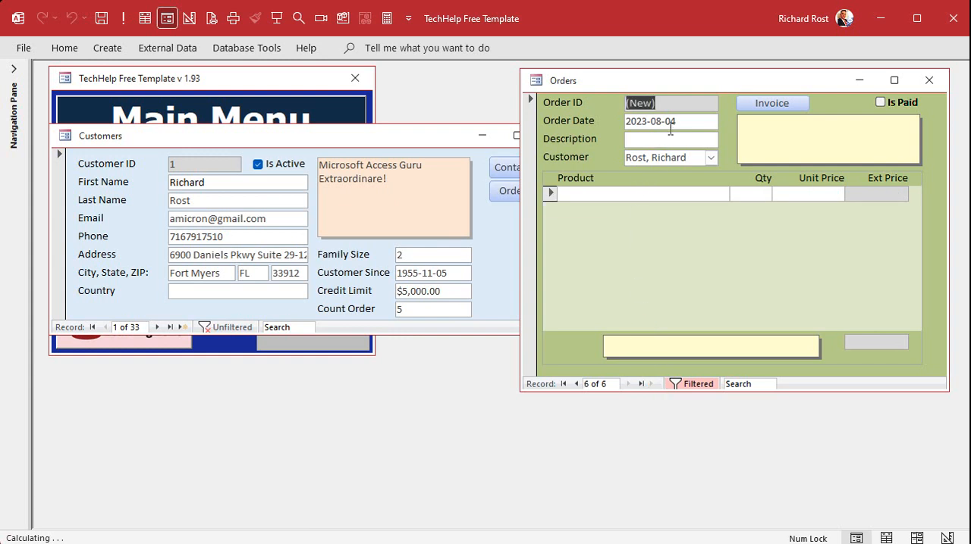
type("asdasd")
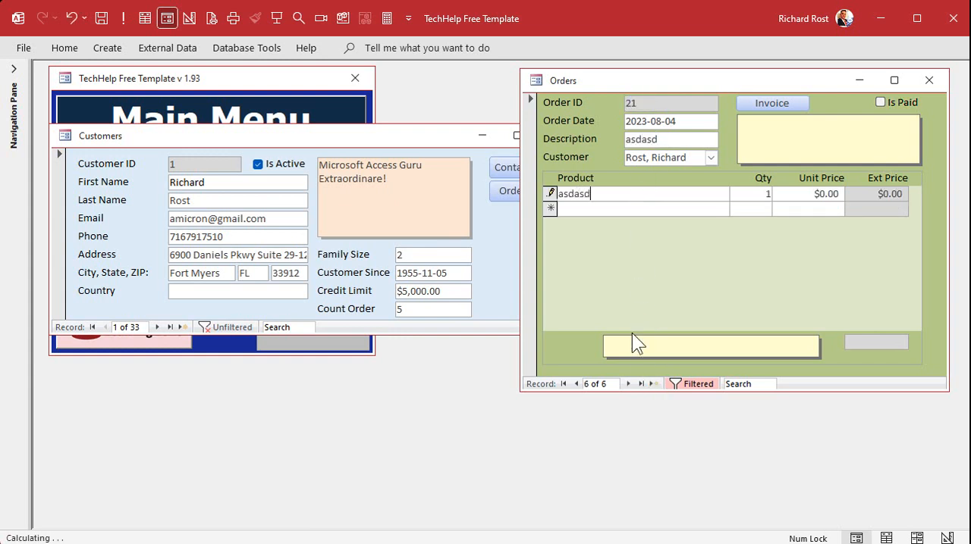
left_click(640, 384)
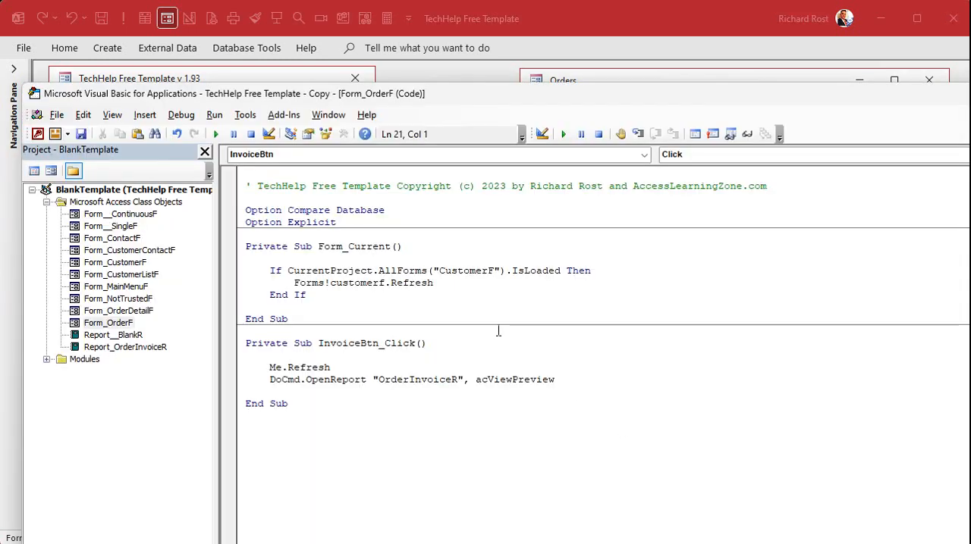
Highlight the CurrentProject.AllForms("CustomerF").IsLoaded condition in Form_Current.
left_click_drag(288, 270, 513, 270)
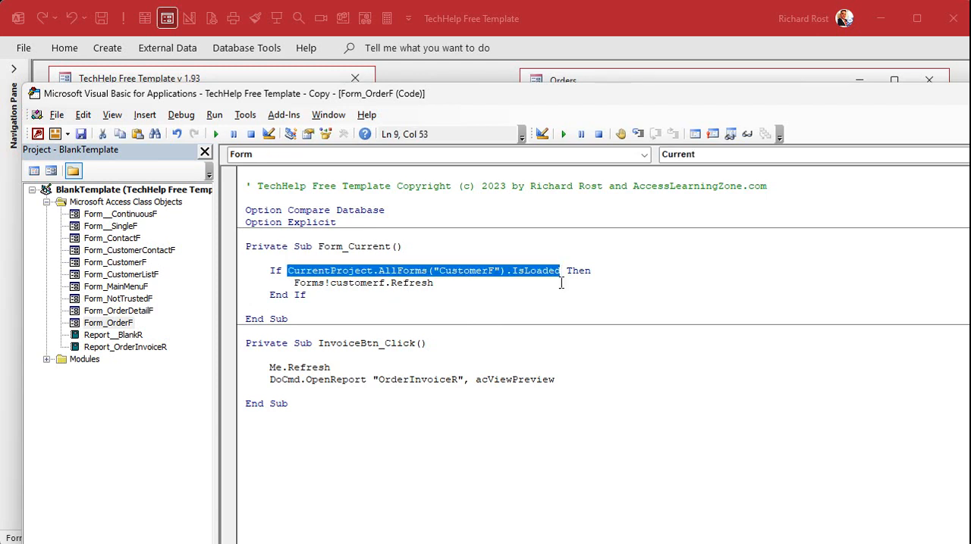
mouse_move(567, 310)
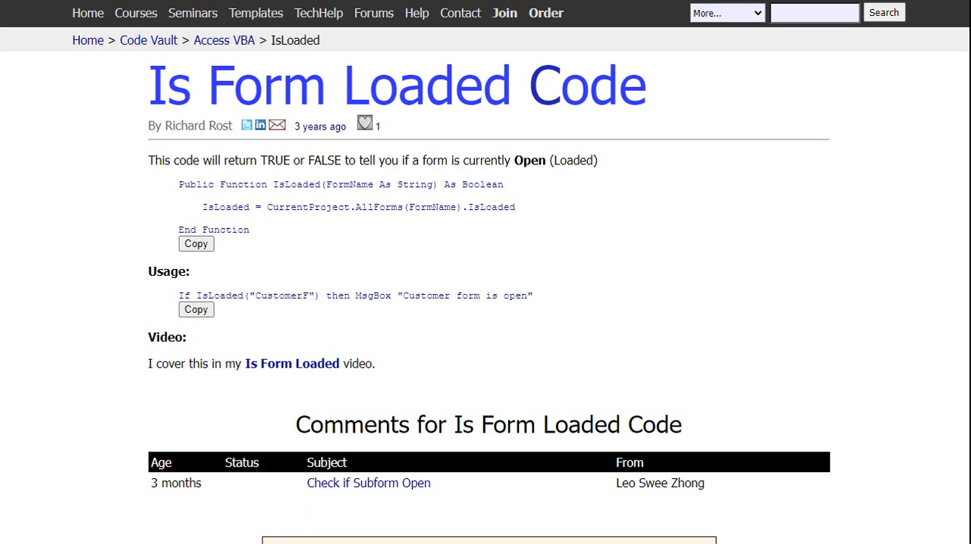
mouse_move(671, 244)
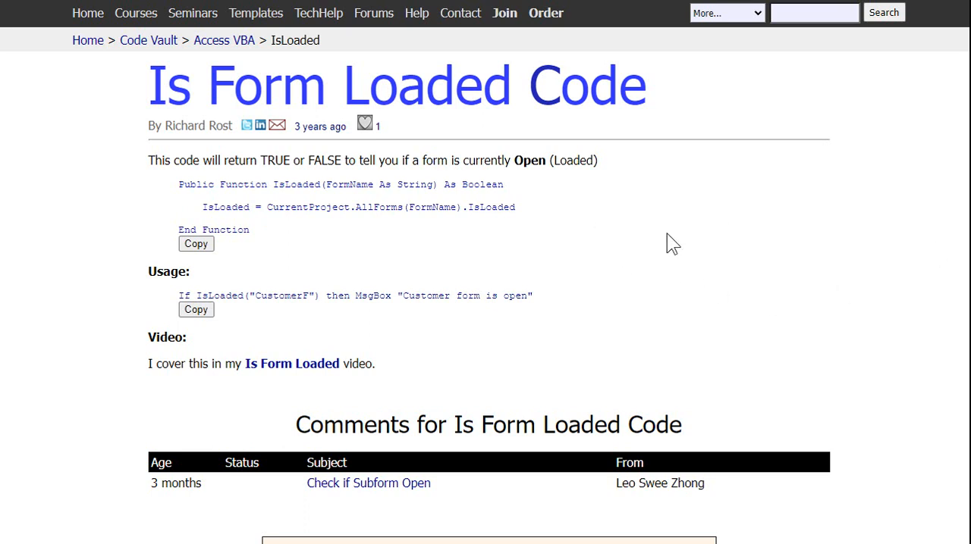
mouse_move(764, 234)
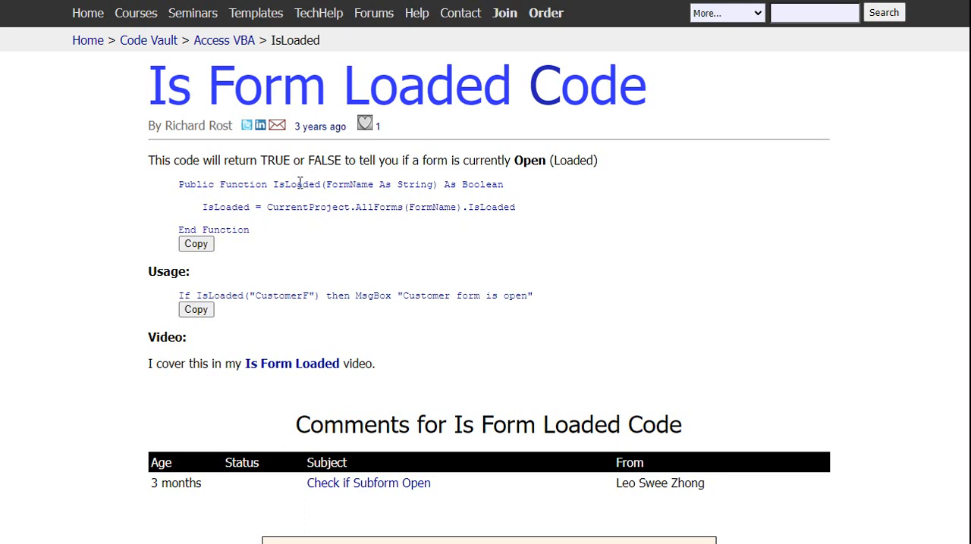
Copy the IsLoaded function code from the Code Vault Is Form Loaded page.
double_click(296, 185)
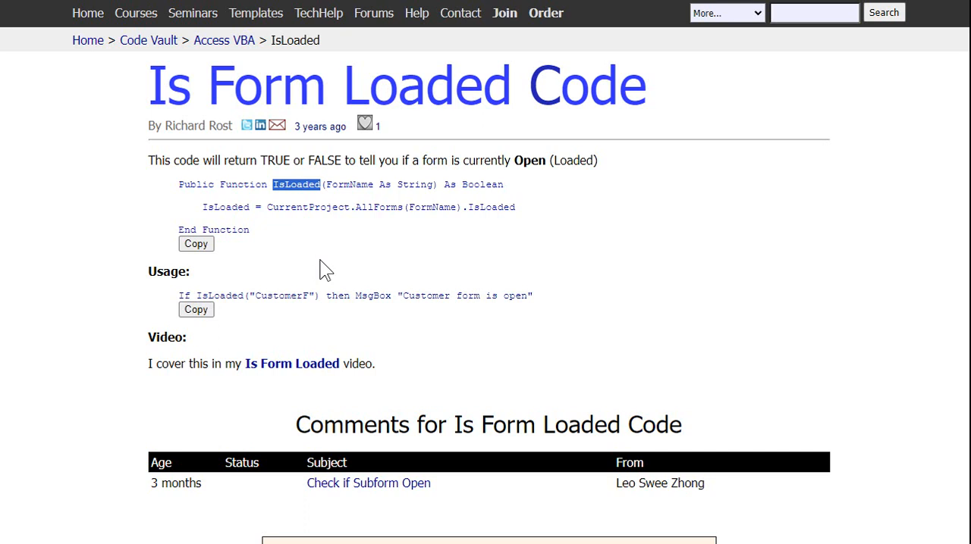
mouse_move(359, 209)
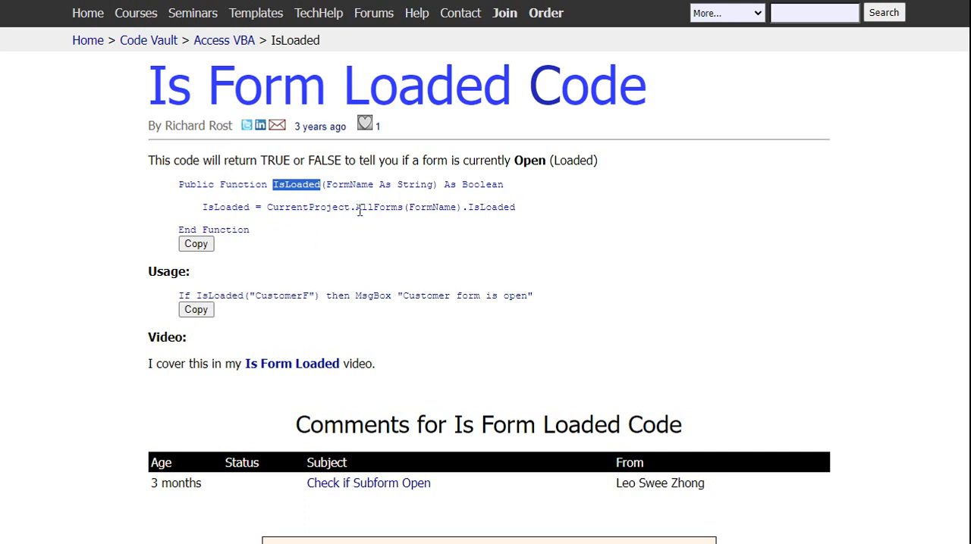
mouse_move(271, 206)
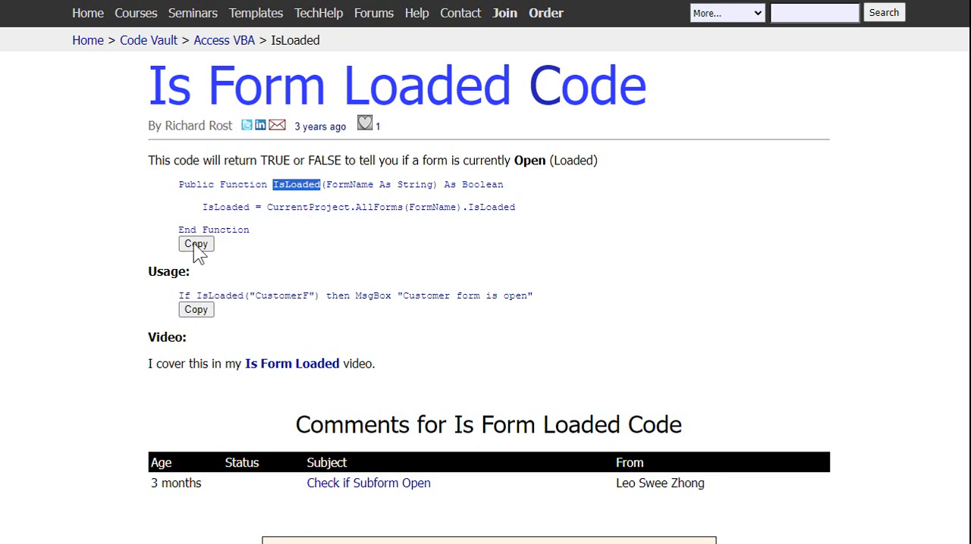
left_click(195, 242)
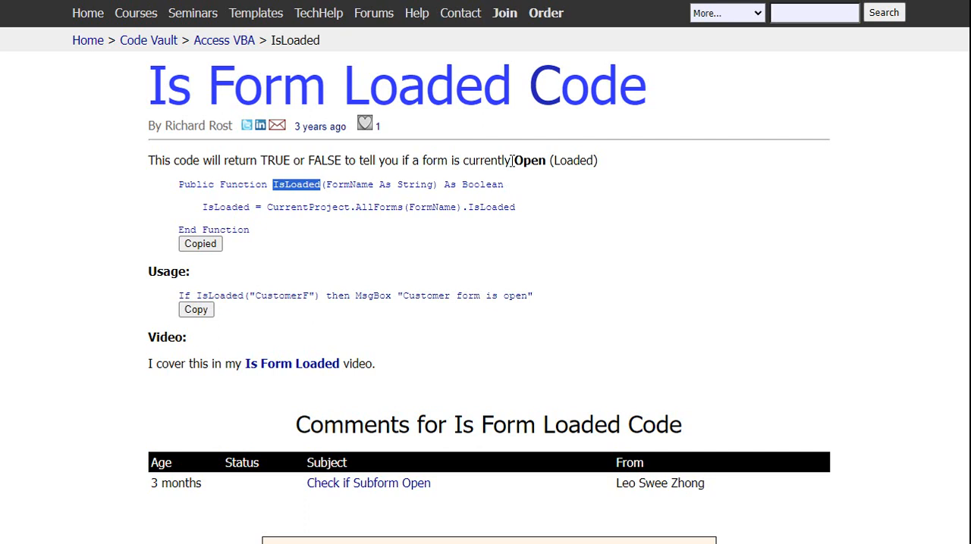
mouse_move(439, 191)
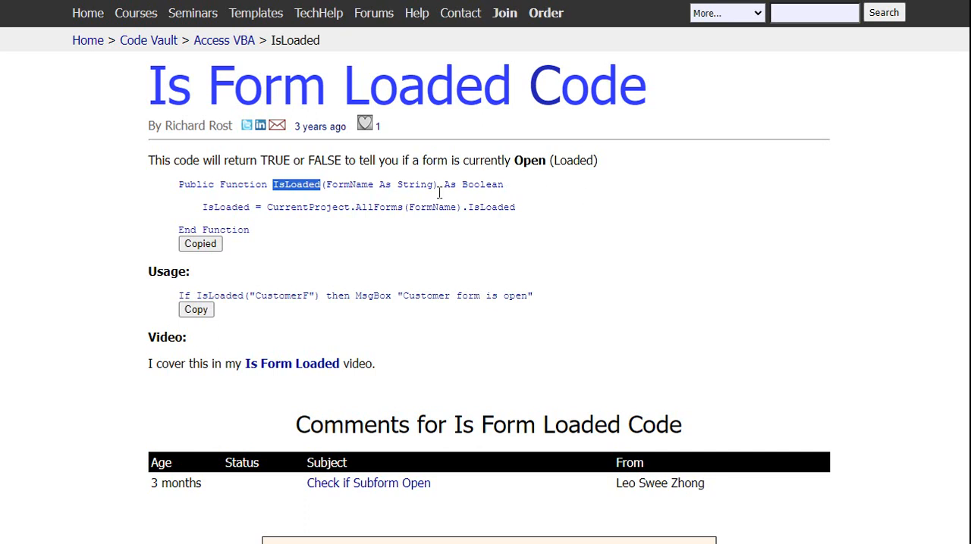
mouse_move(510, 263)
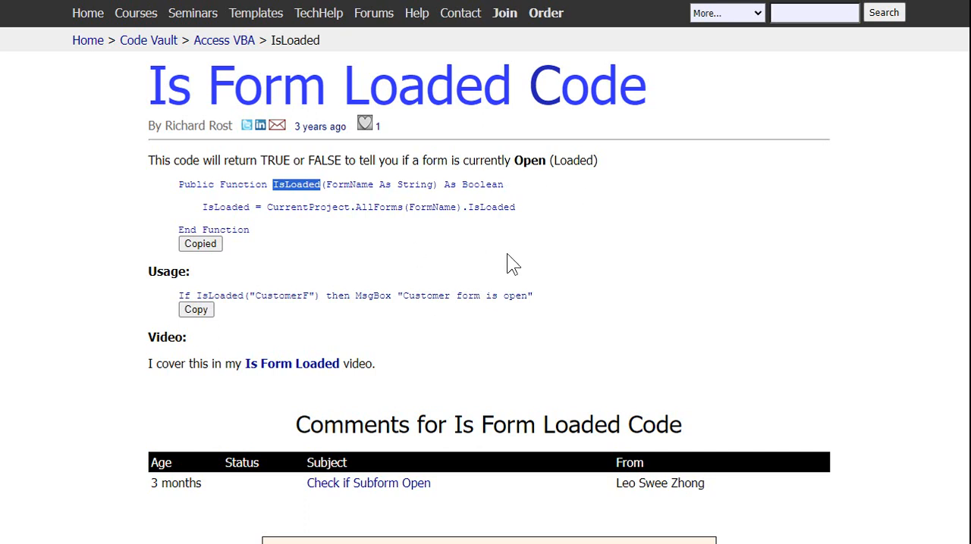
mouse_move(404, 264)
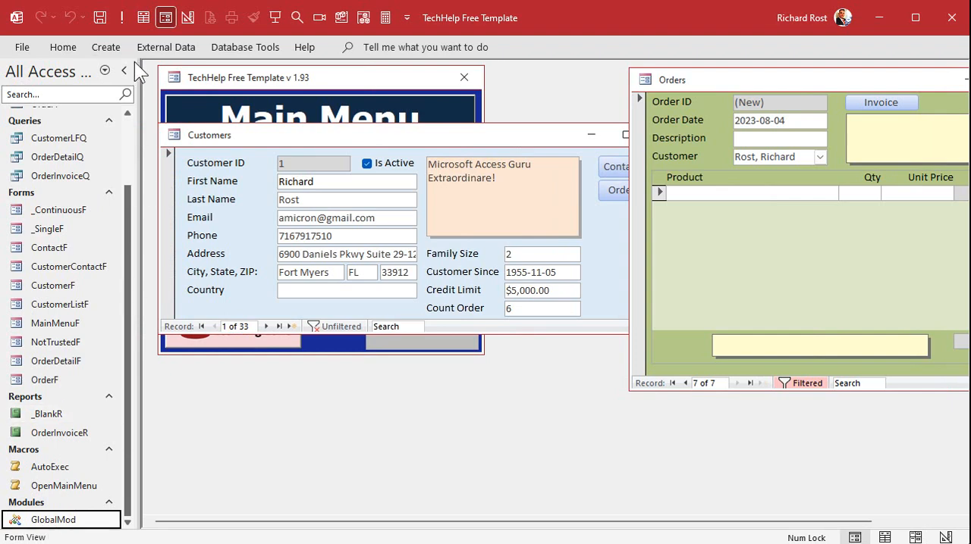
Paste the copied IsLoaded function at the bottom of the GlobalMod module.
left_click(107, 47)
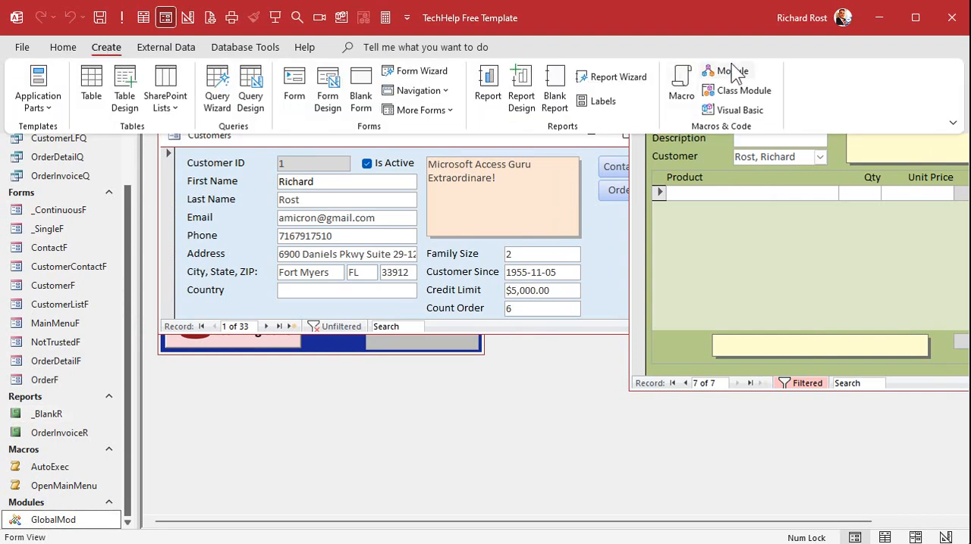
mouse_move(731, 70)
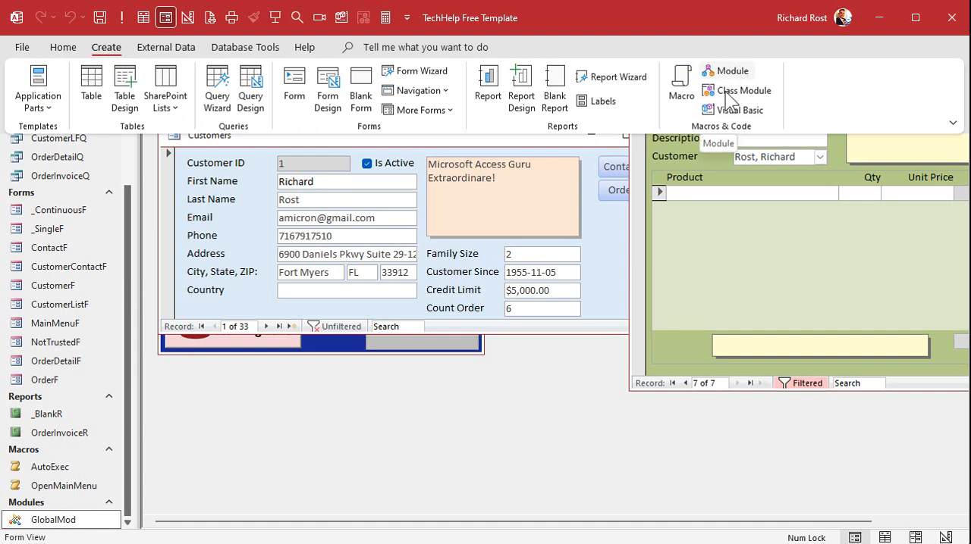
left_click(740, 109)
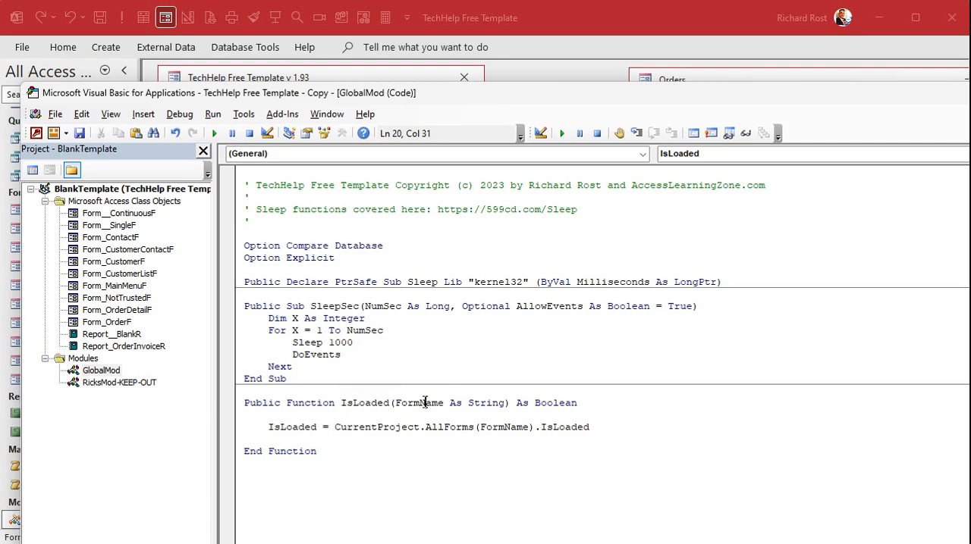
double_click(292, 427)
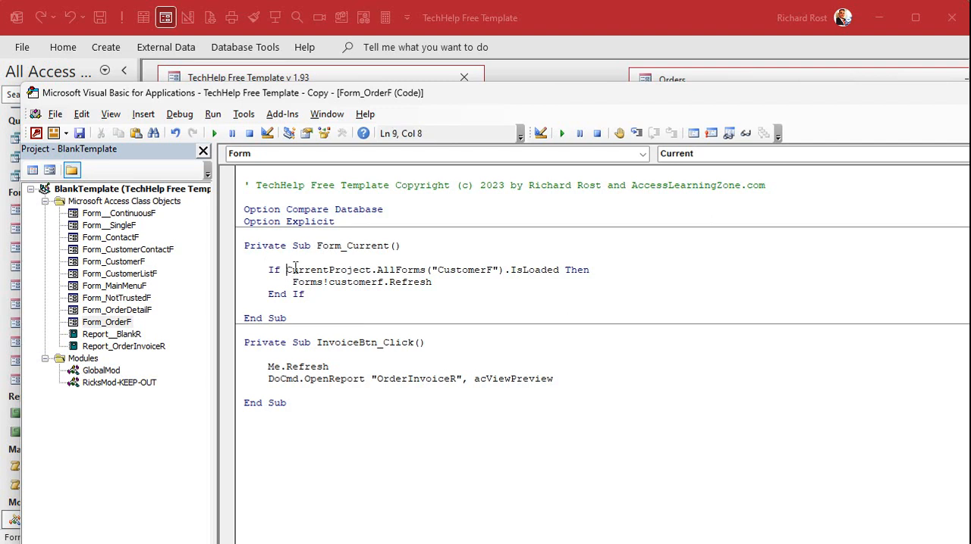
Replace the If block with one line If IsLoaded("CustomerF") Then Forms!CustomerF.Refresh and close the editor.
left_click_drag(285, 270, 558, 269)
type("If IsLoaded(\"CustomerF\") Then Forms!Customerf.Refresh")
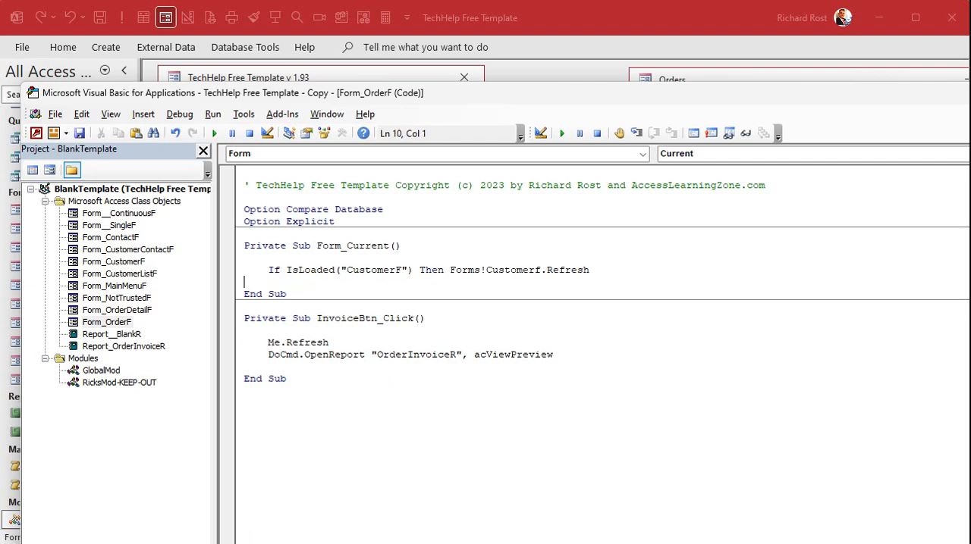
left_click(561, 270)
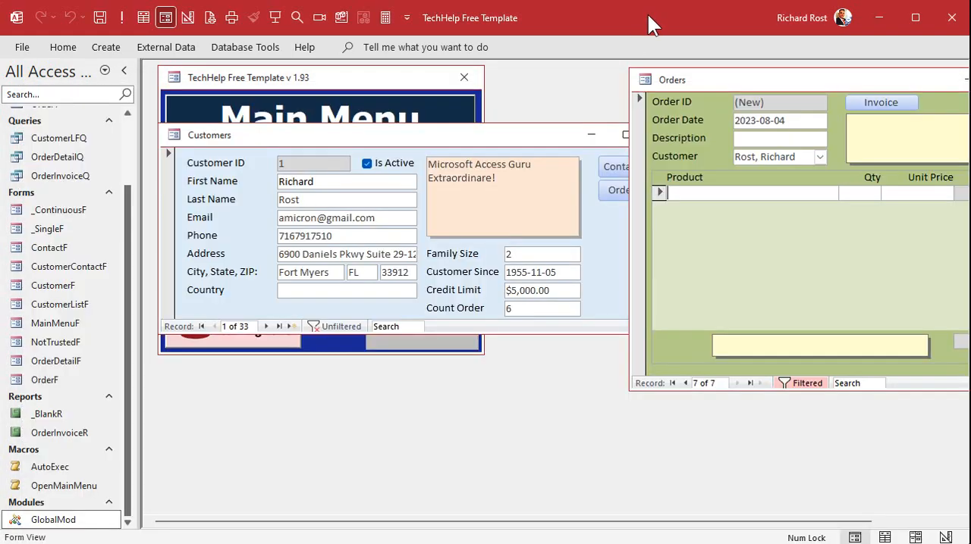
Step through the next customer records, reaching Jean Luc Picard, to confirm the forms still work.
left_click(267, 326)
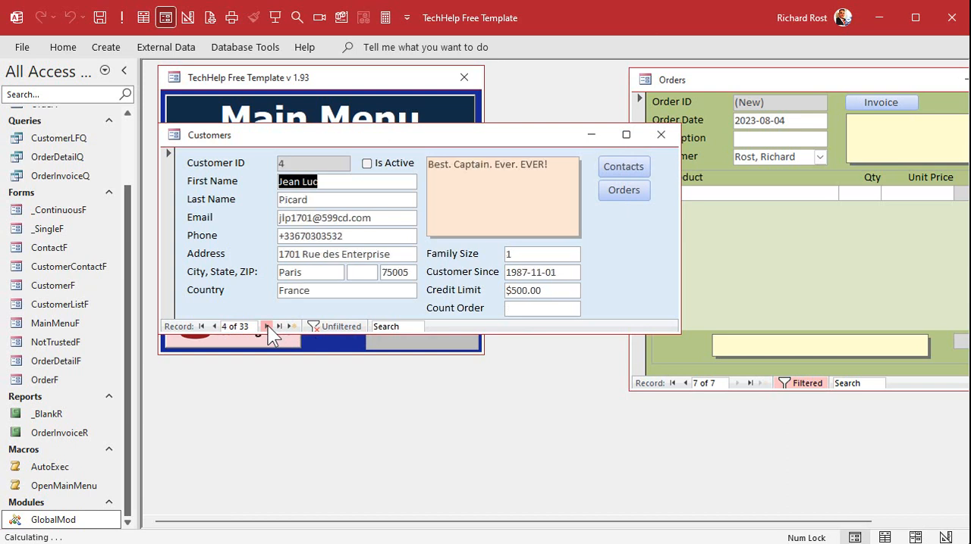
left_click(267, 326)
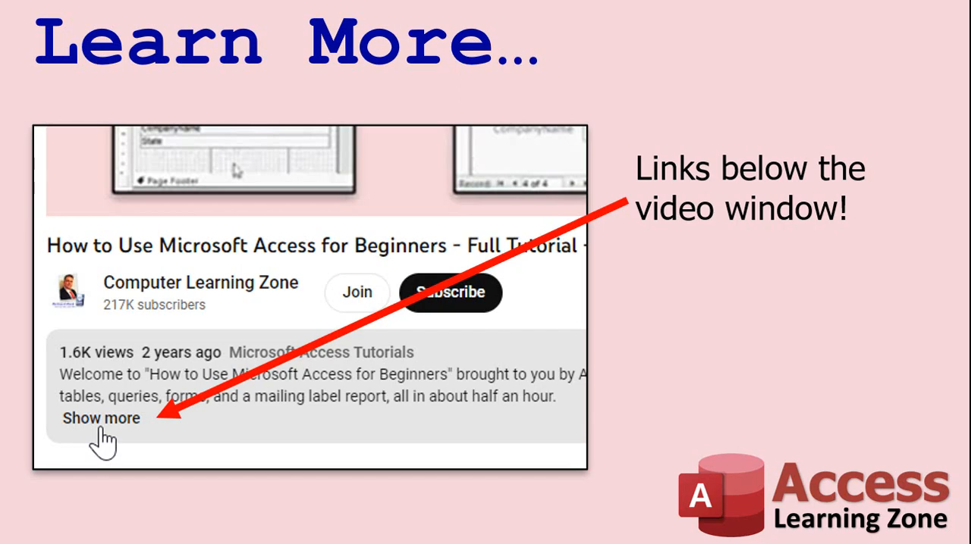
mouse_move(220, 483)
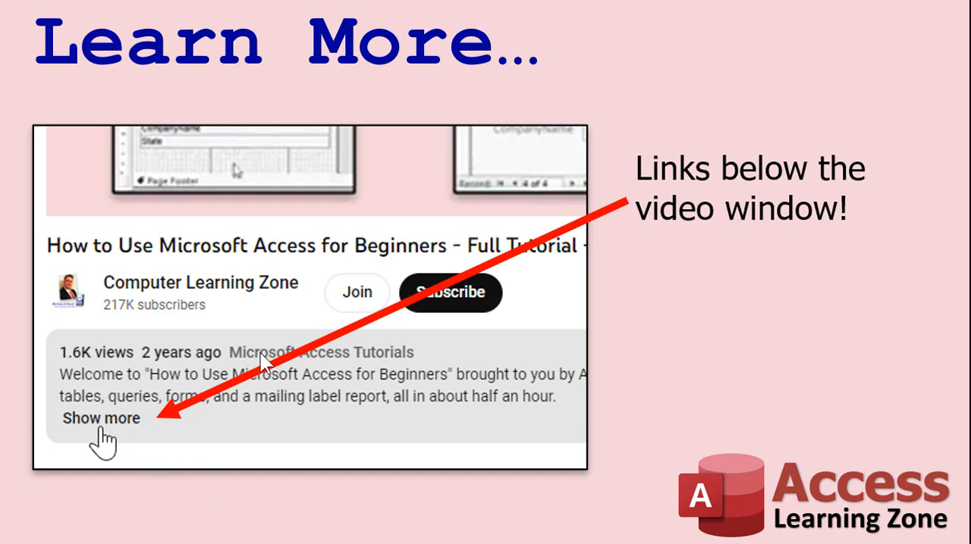
mouse_move(199, 176)
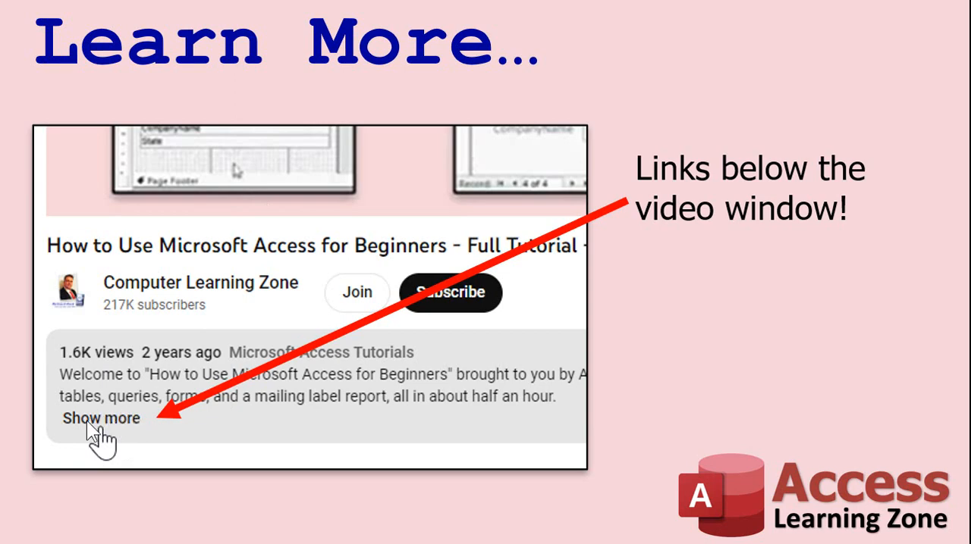
mouse_move(115, 437)
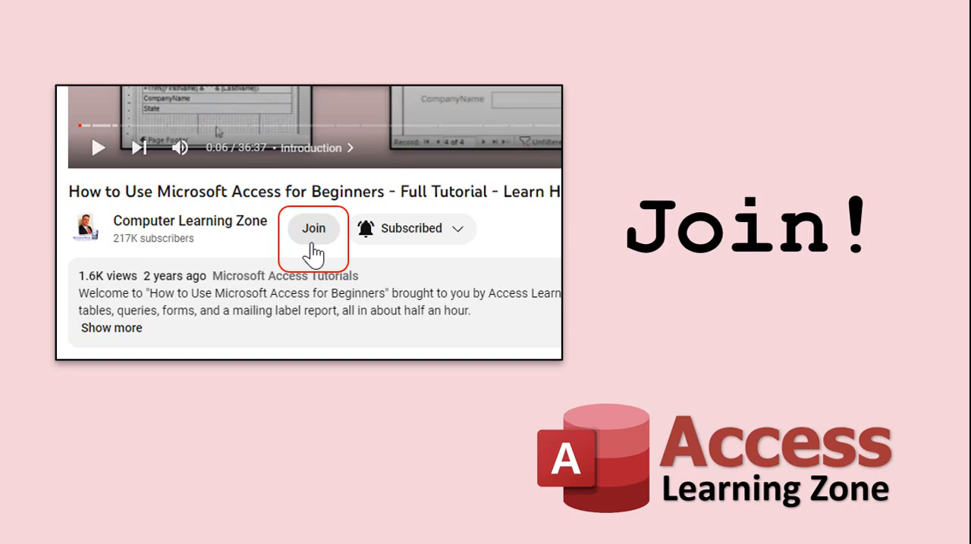
left_click(312, 228)
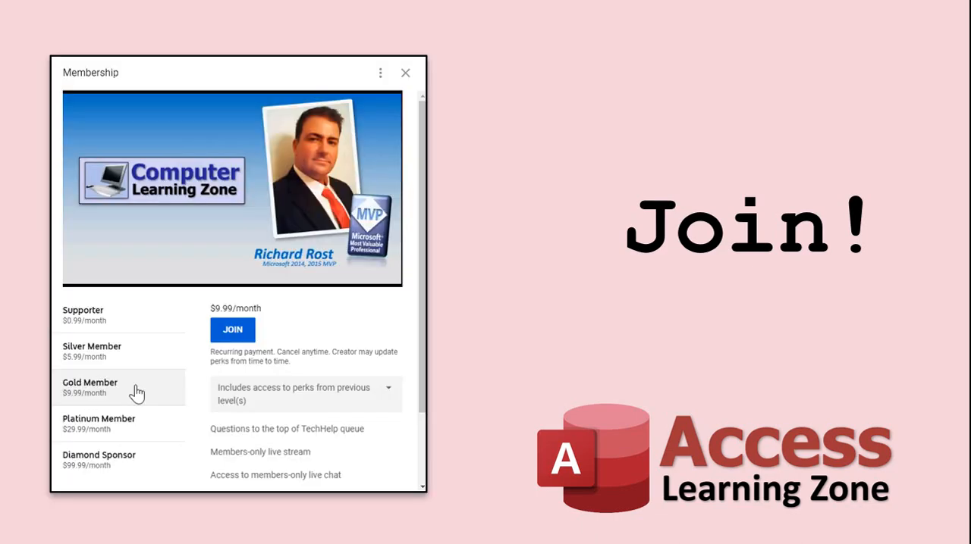